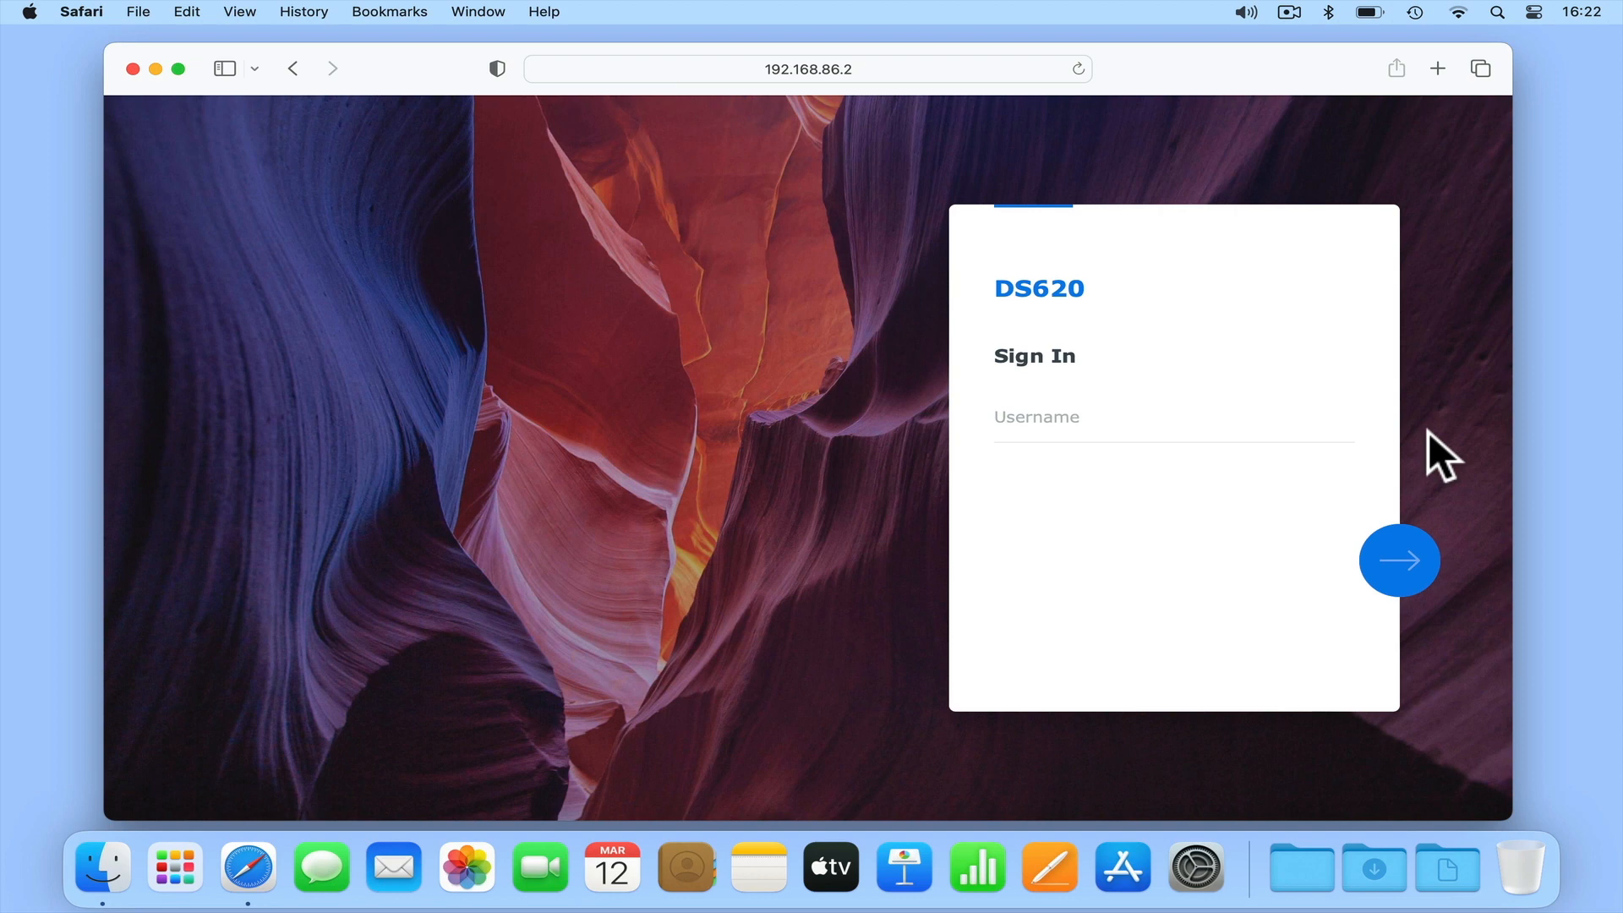
- Sign in to DSM on the DS620 with the account username and password
{"action": "type", "text": "A"}
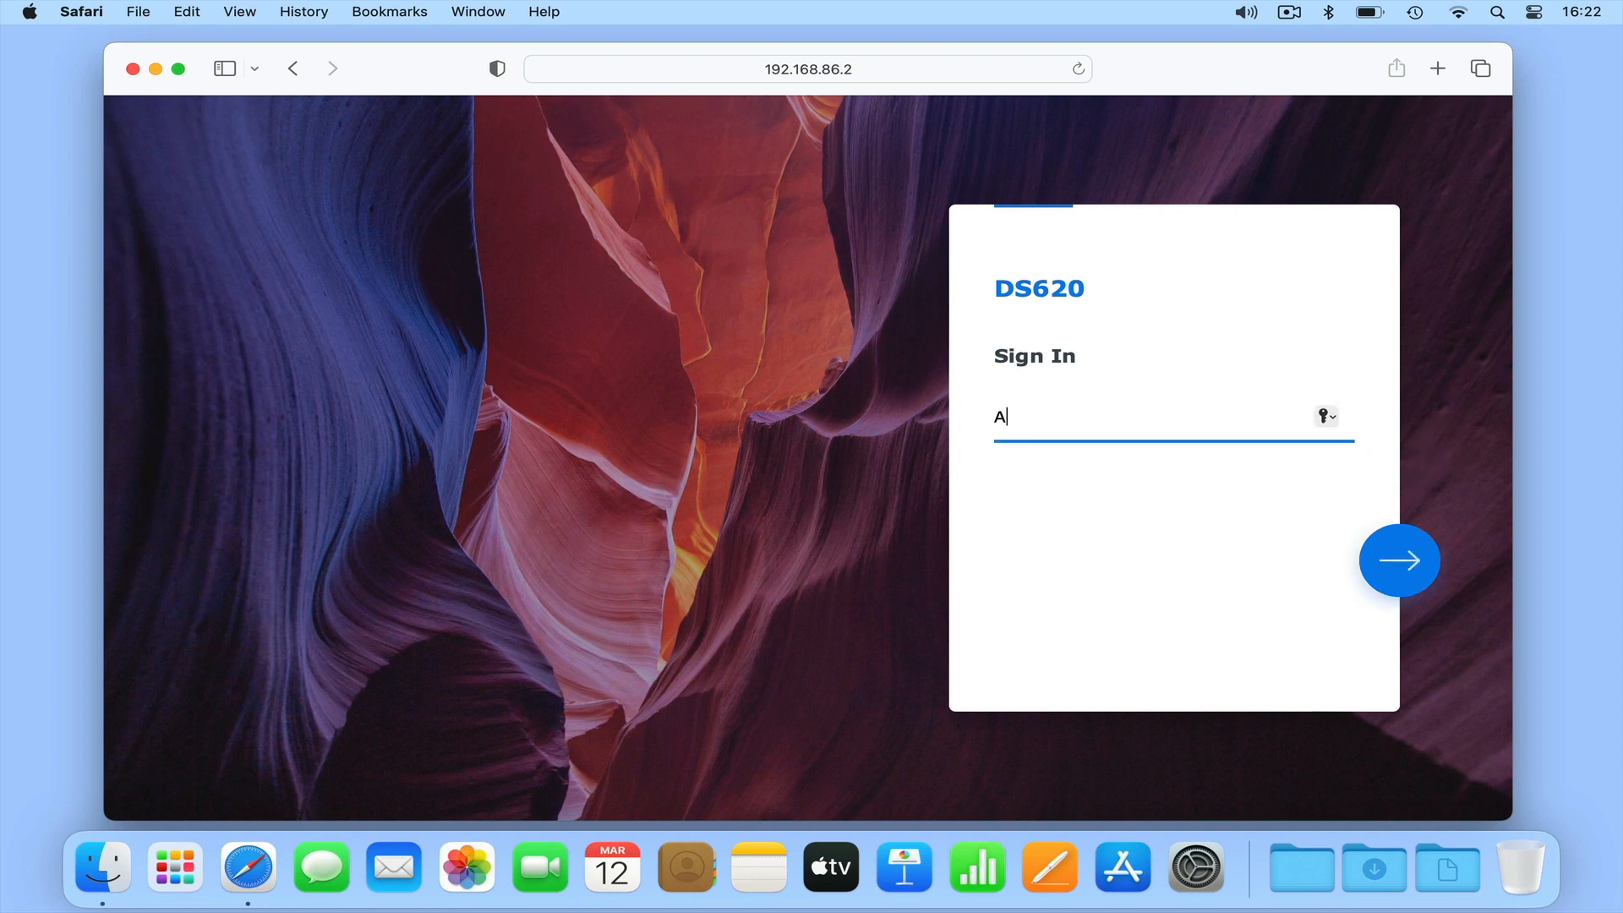
{"action": "left_click", "coordinate": [1398, 560]}
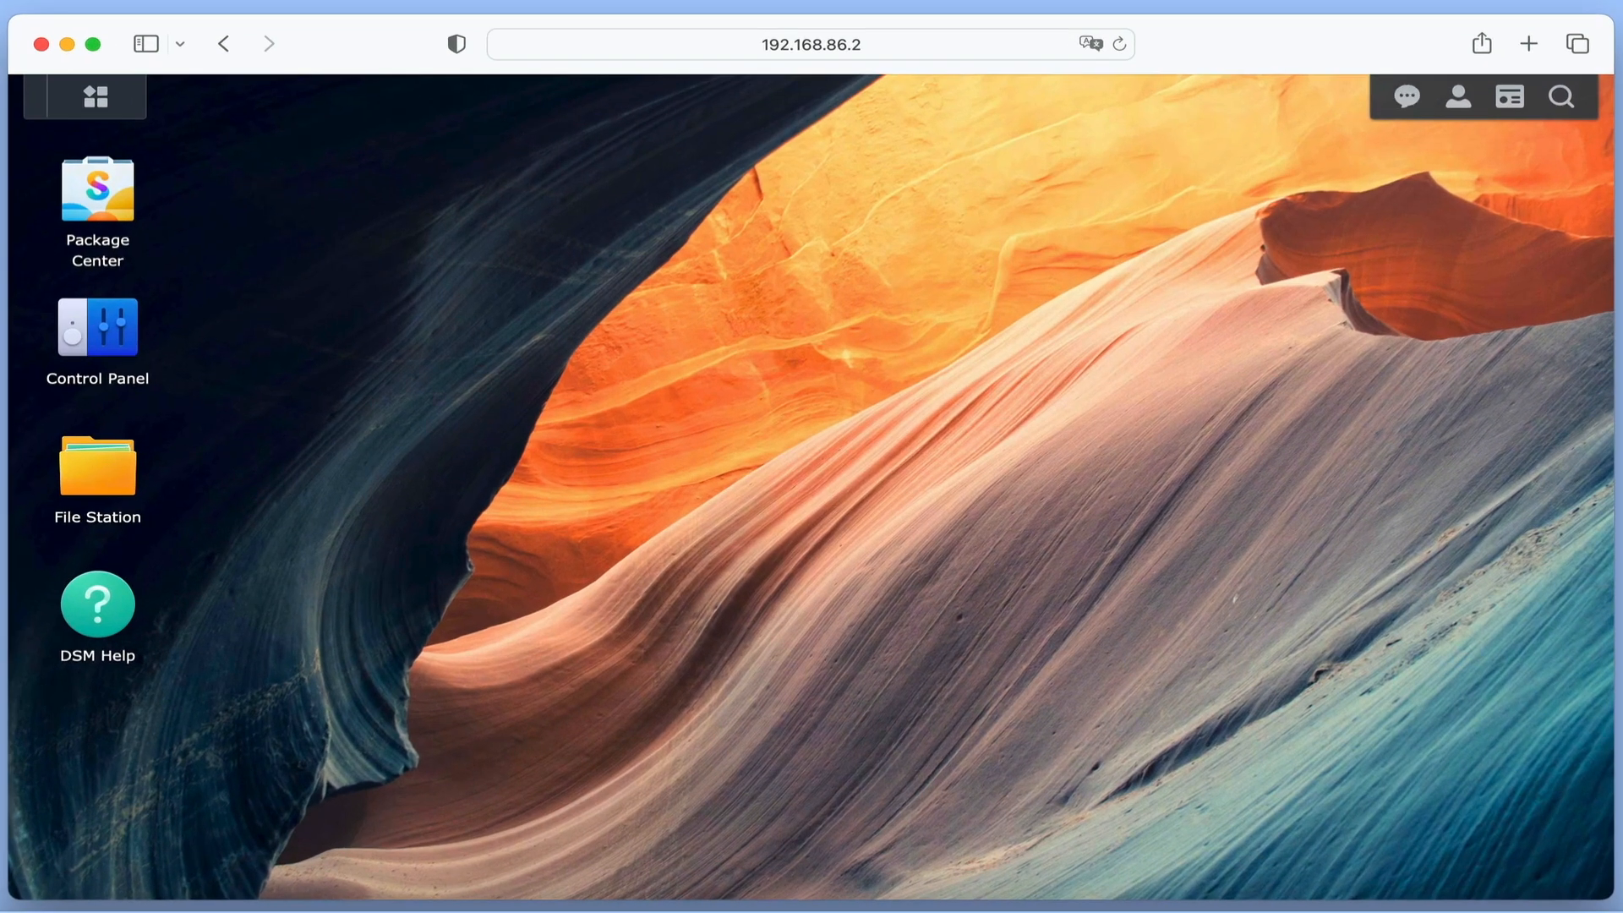
{"action": "mouse_move", "coordinate": [98, 337]}
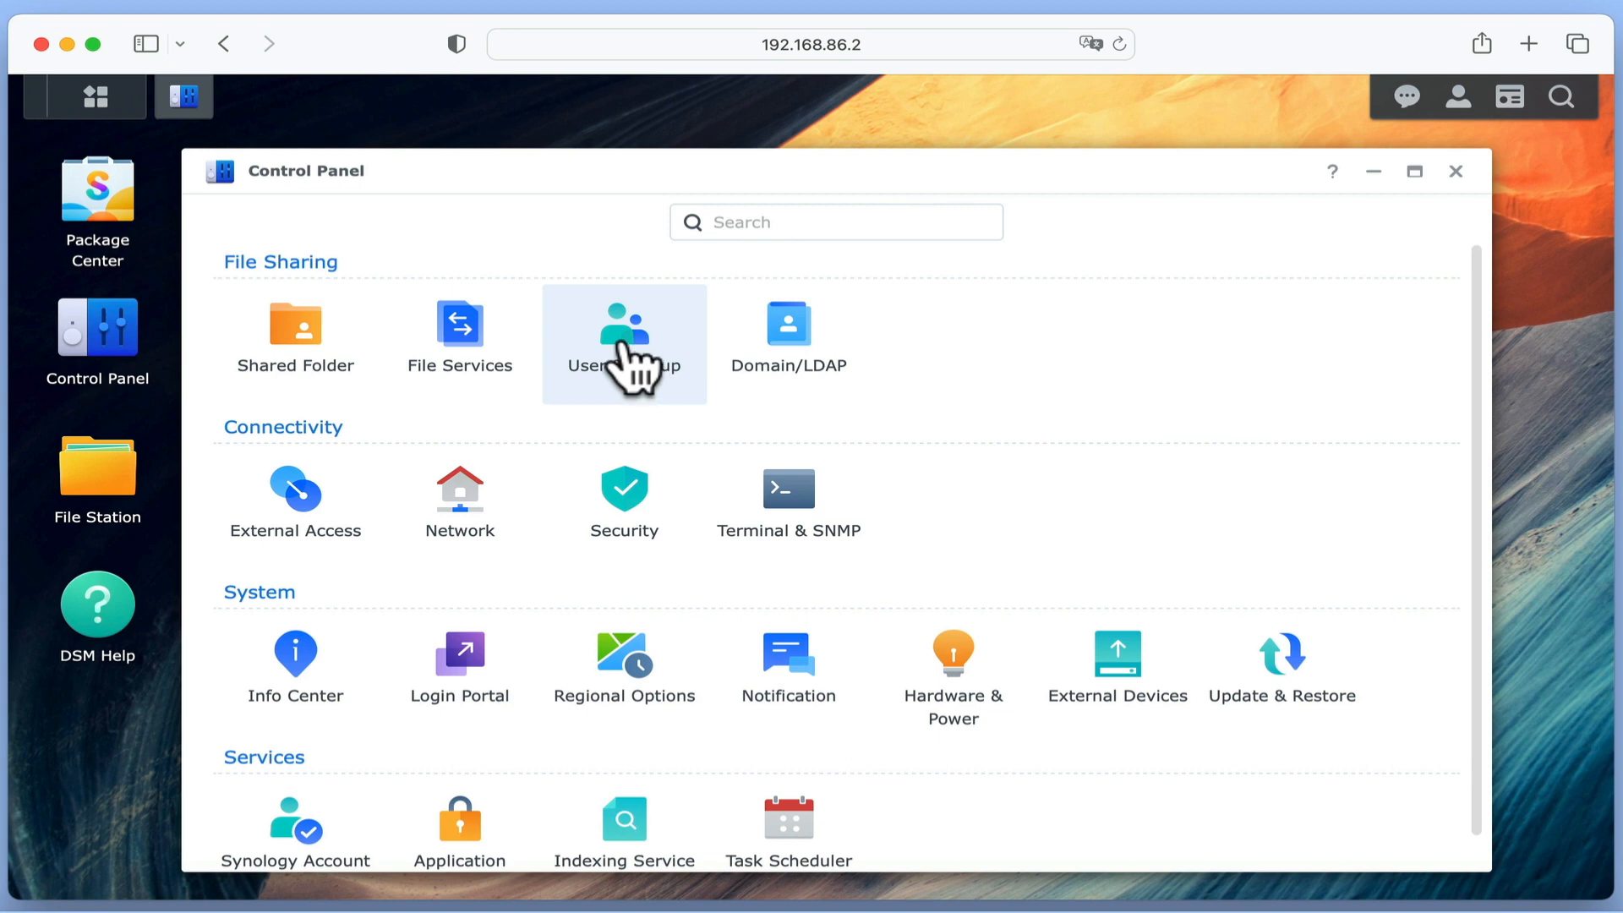
- Show User & Group in Control Panel with its six local accounts and the Delegate menu expanded
{"action": "left_click", "coordinate": [624, 325]}
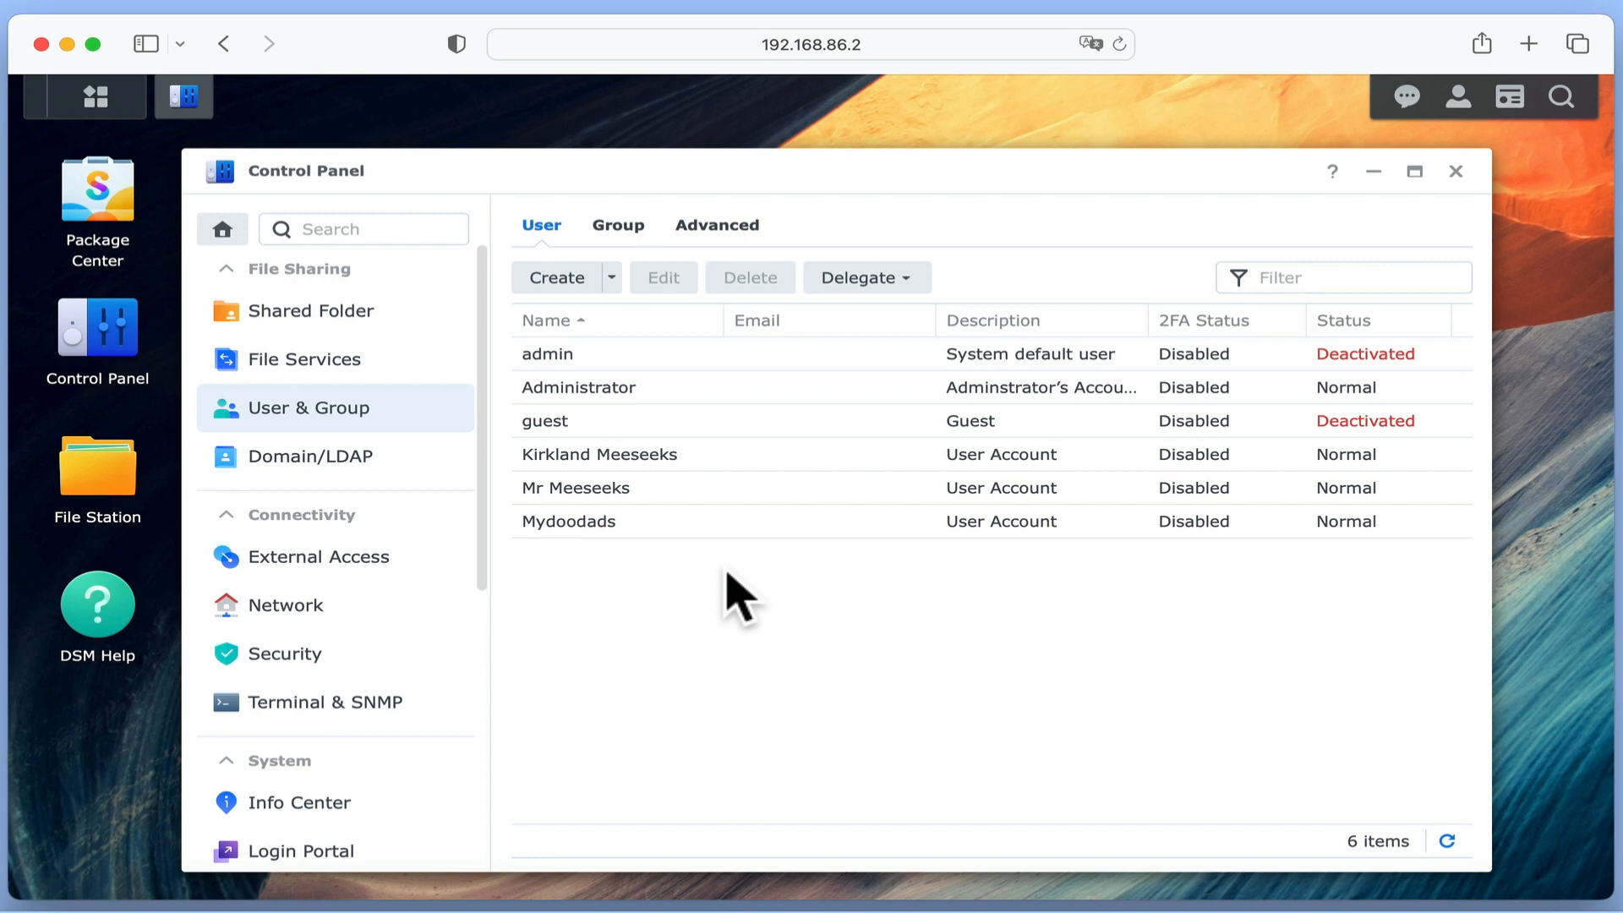
{"action": "left_click", "coordinate": [864, 277]}
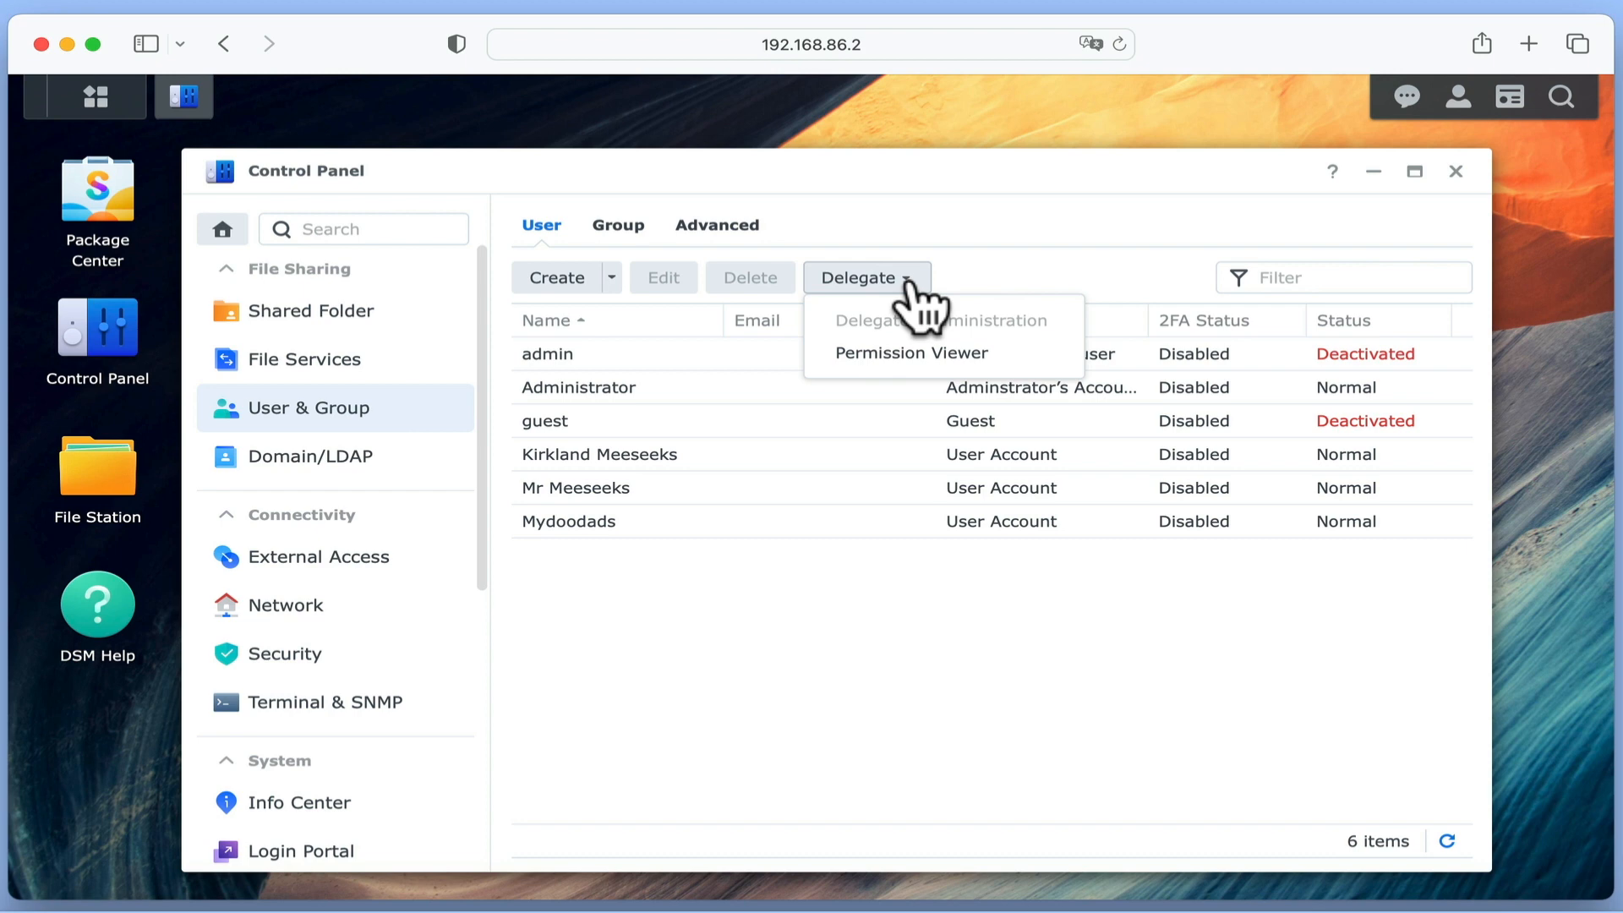
{"action": "mouse_move", "coordinate": [920, 320]}
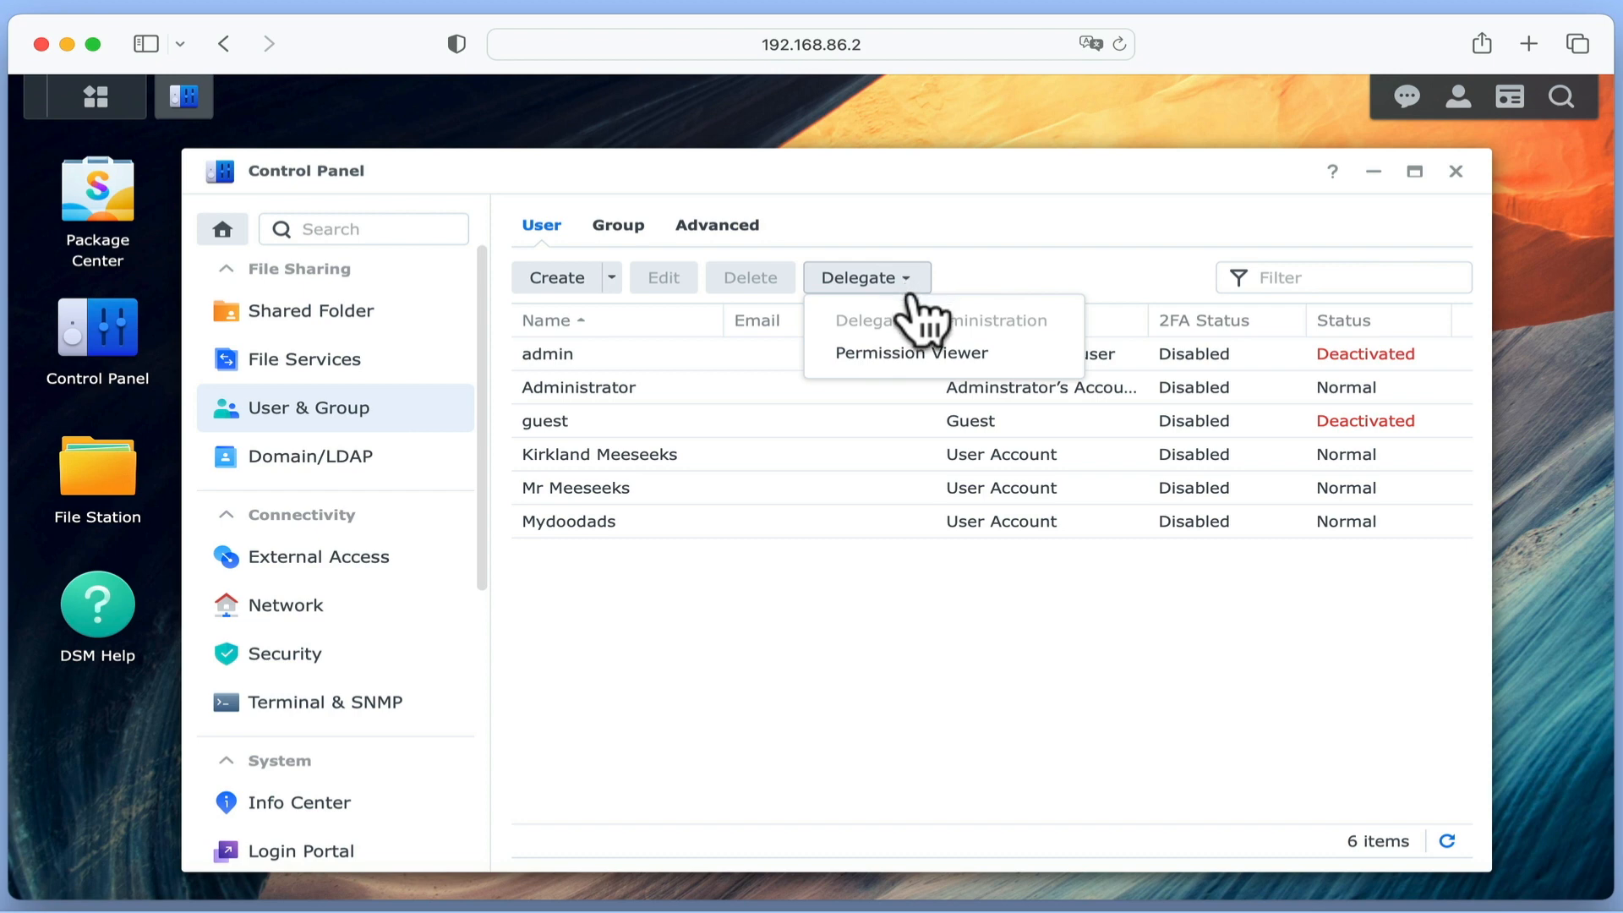
{"action": "left_click", "coordinate": [910, 352]}
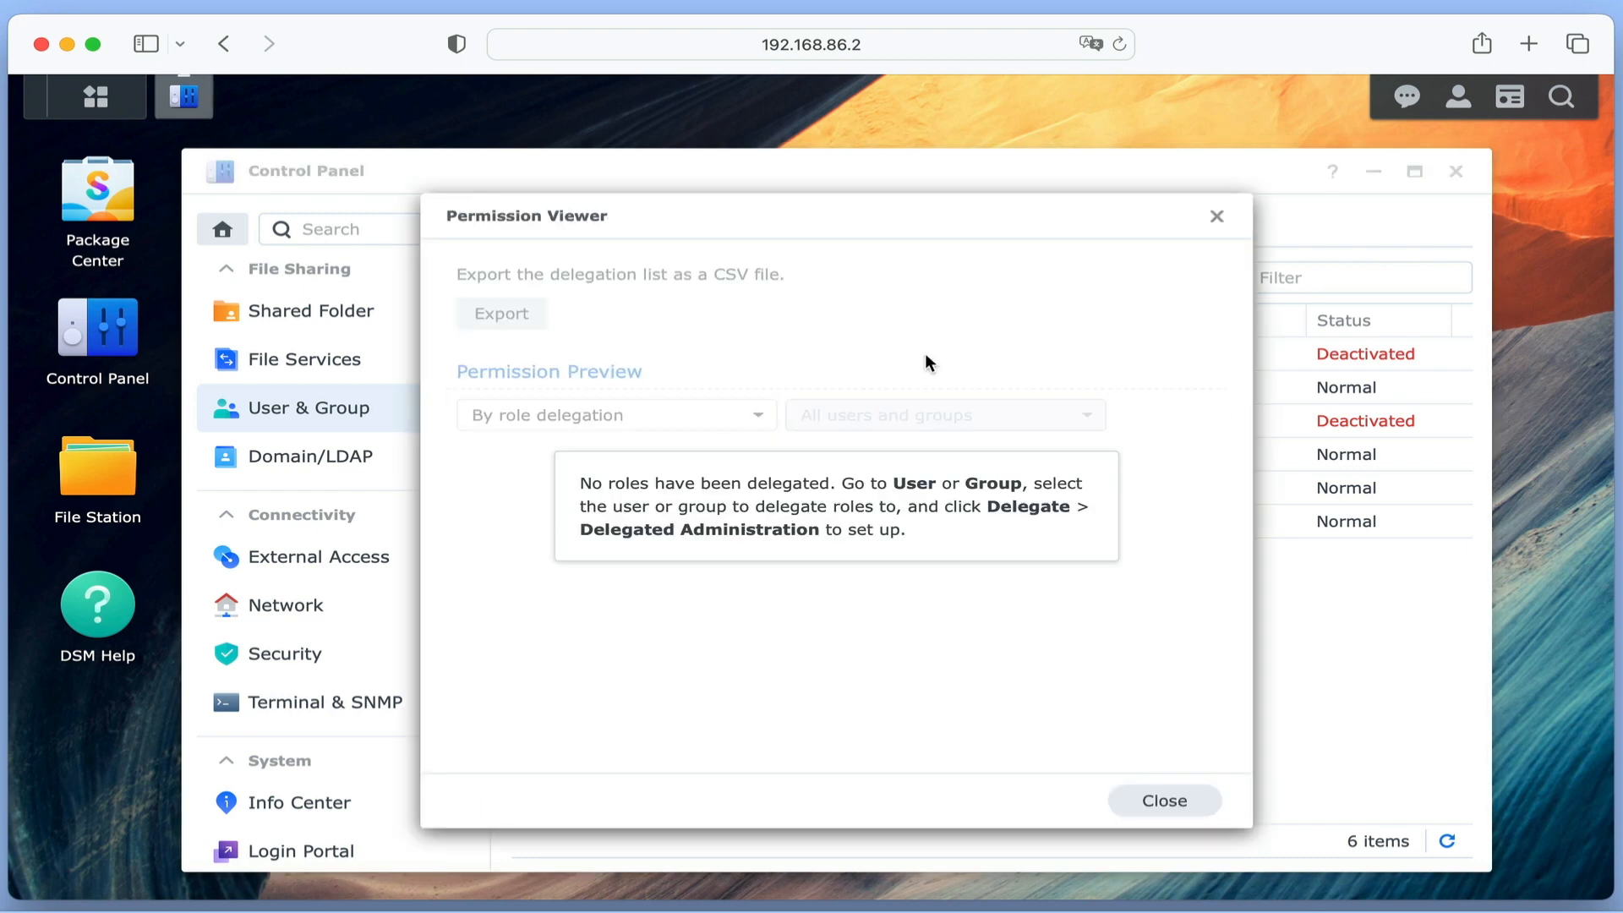
{"action": "mouse_move", "coordinate": [1170, 477]}
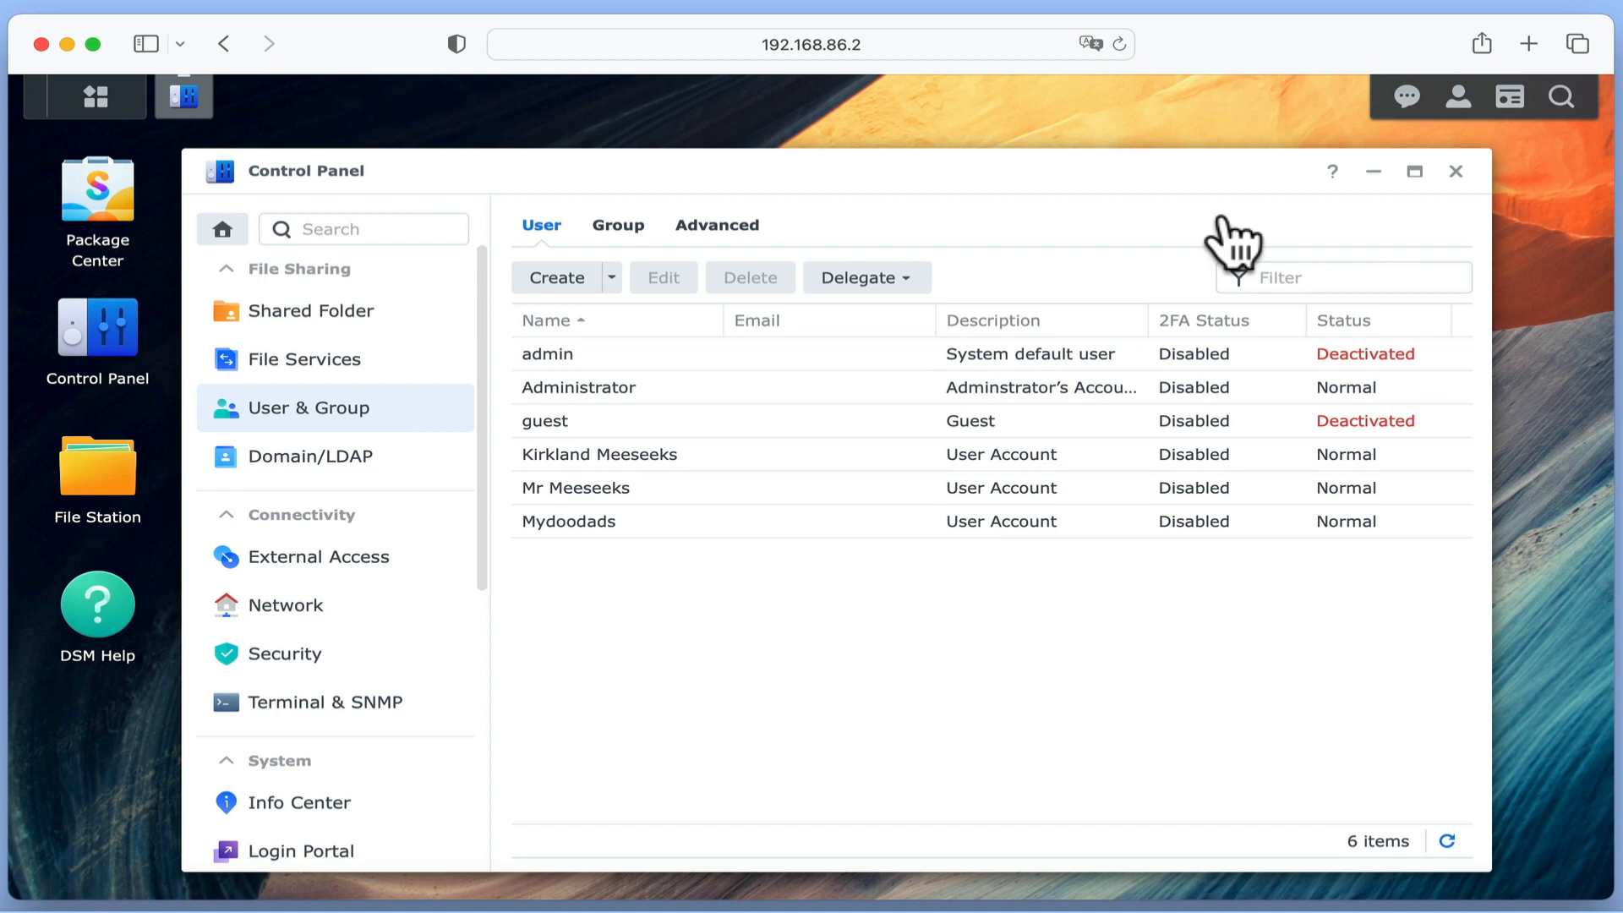
- Bring up Delegated Administration for the Mydoodads account and review the available roles
{"action": "left_click", "coordinate": [568, 521]}
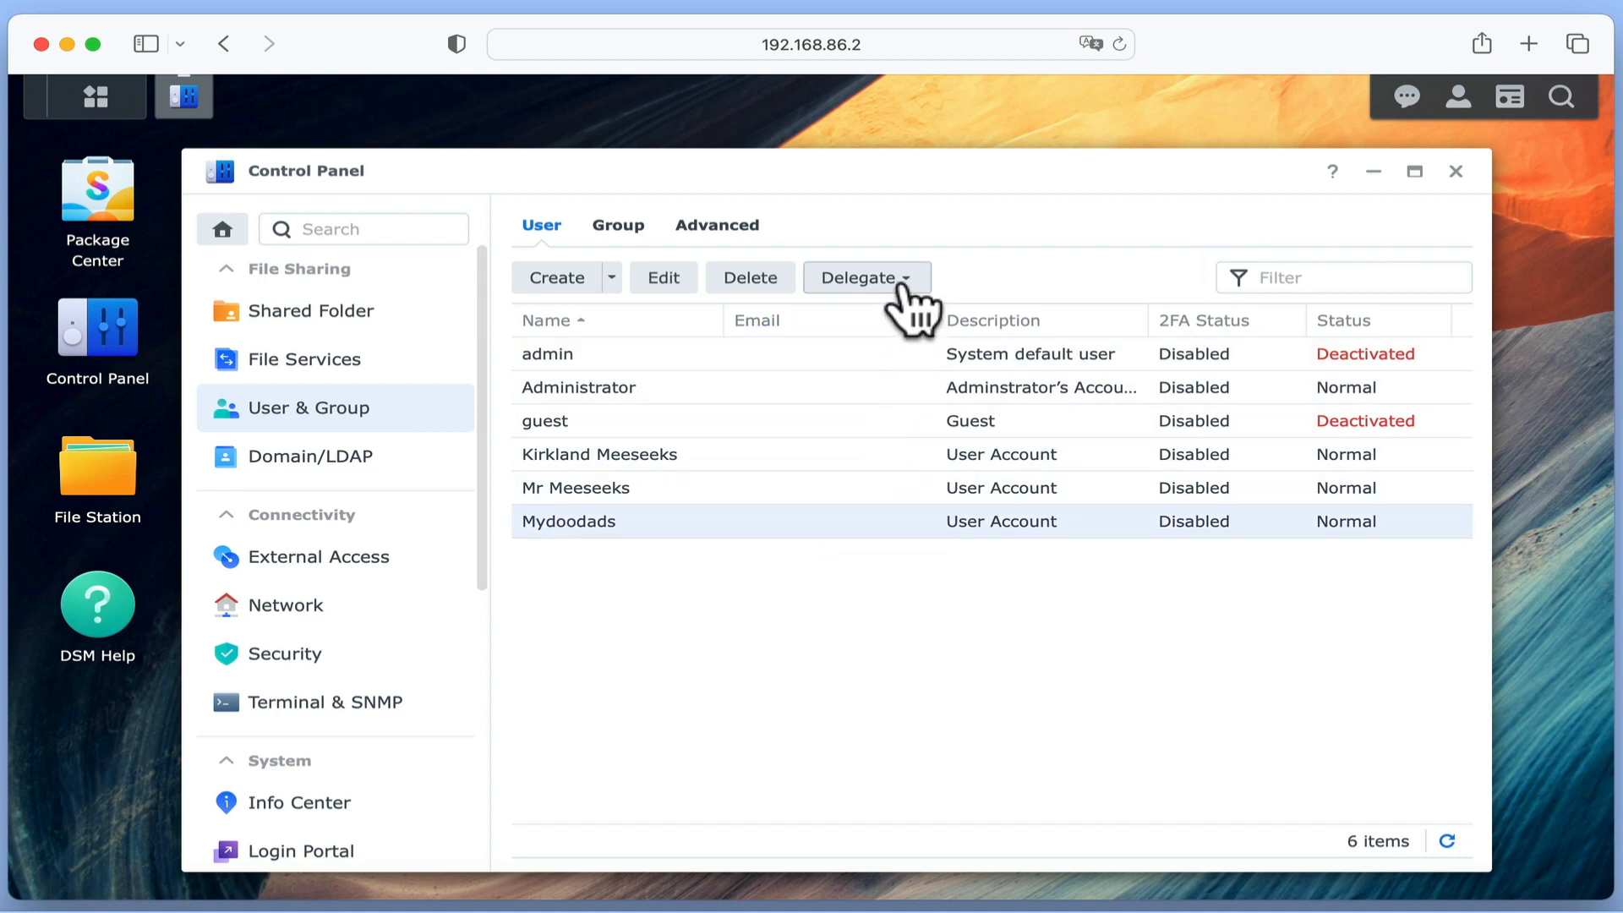
{"action": "left_click", "coordinate": [864, 277]}
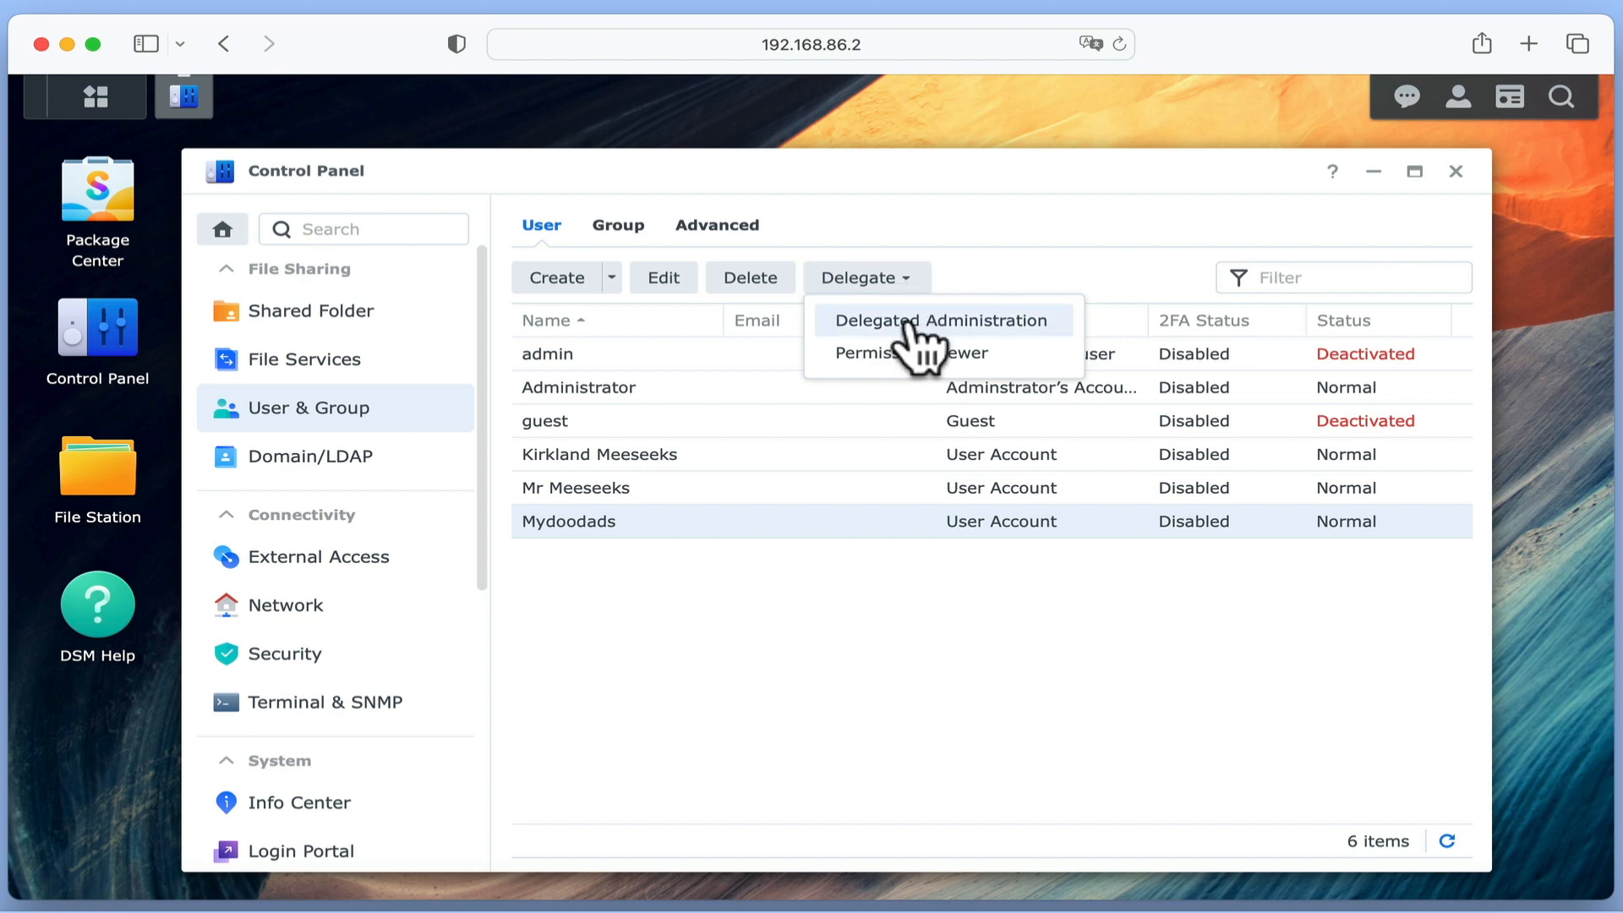
{"action": "left_click", "coordinate": [940, 320]}
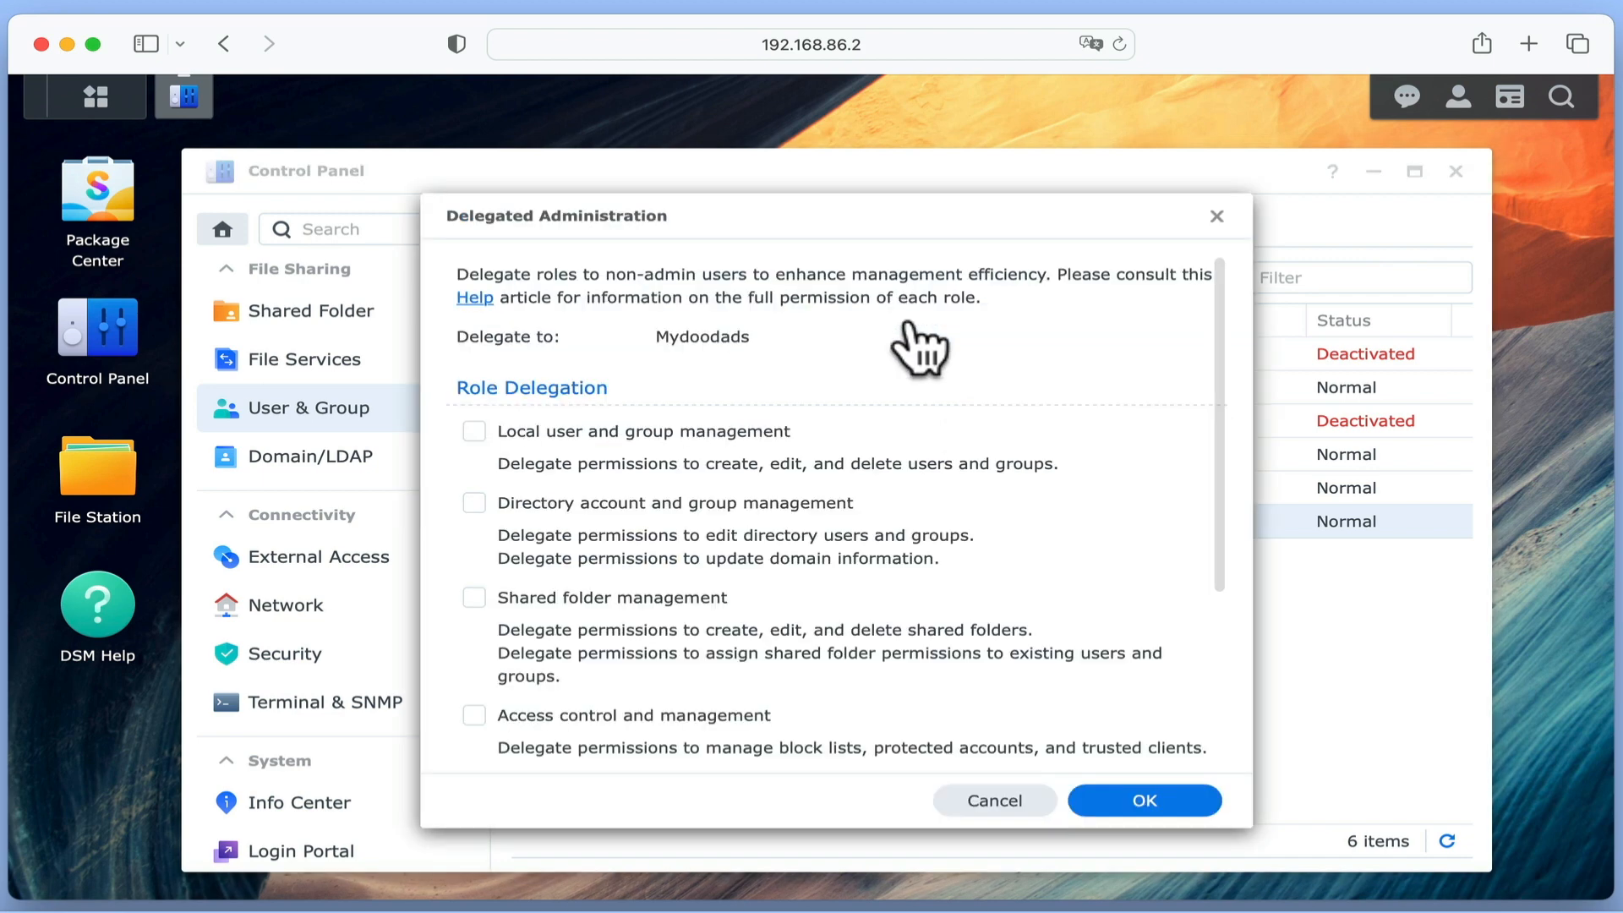
{"action": "mouse_move", "coordinate": [994, 356]}
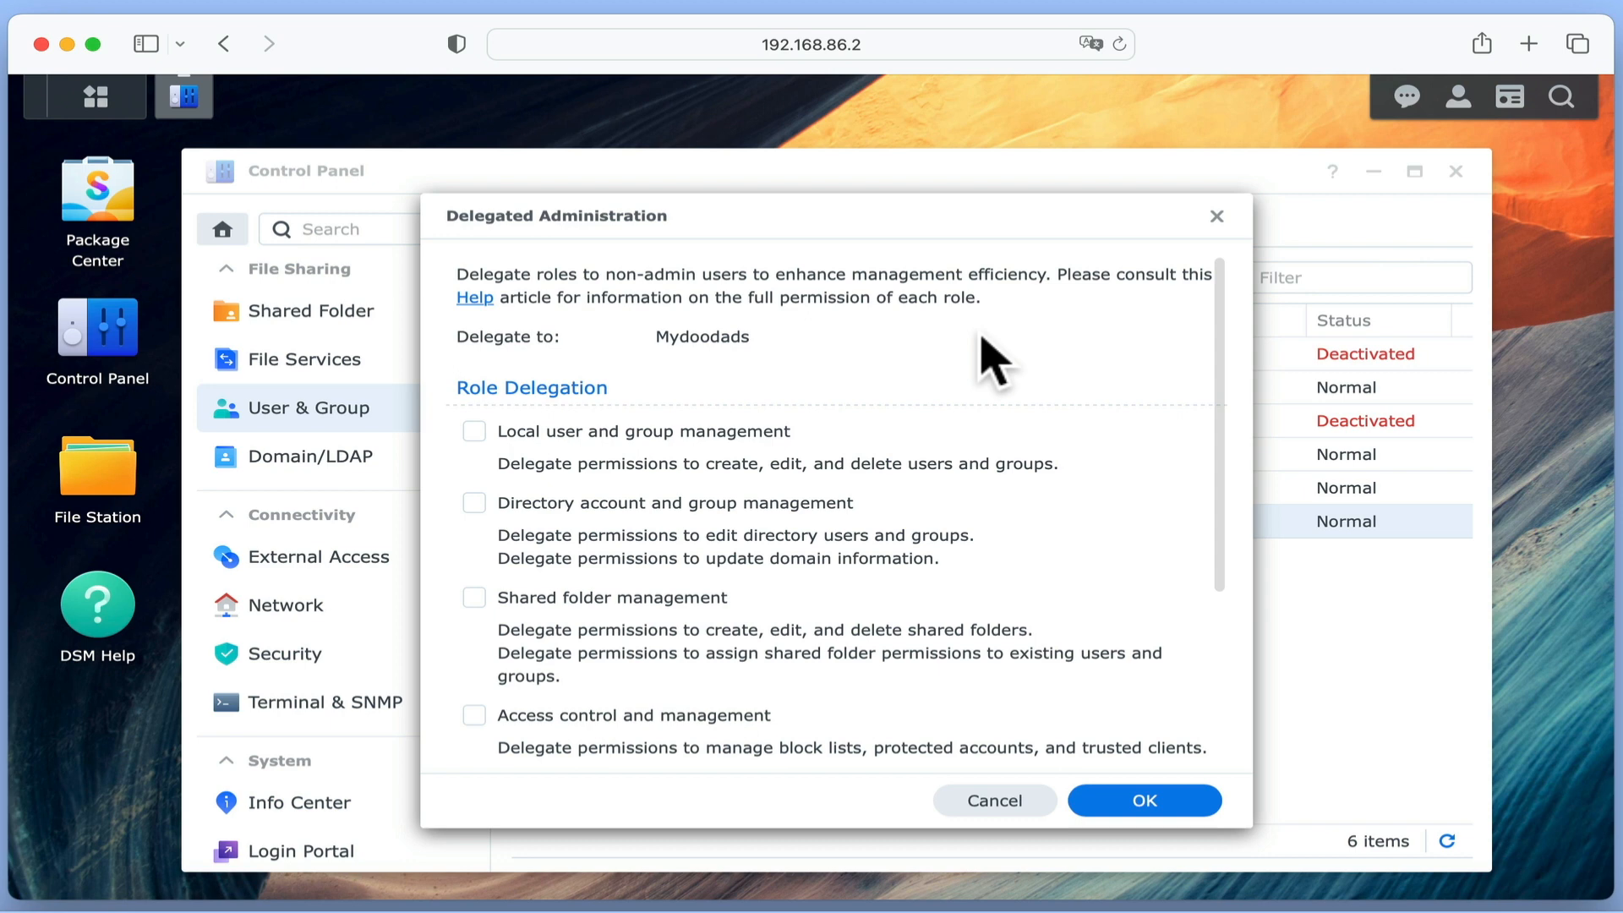
{"action": "mouse_move", "coordinate": [1094, 466]}
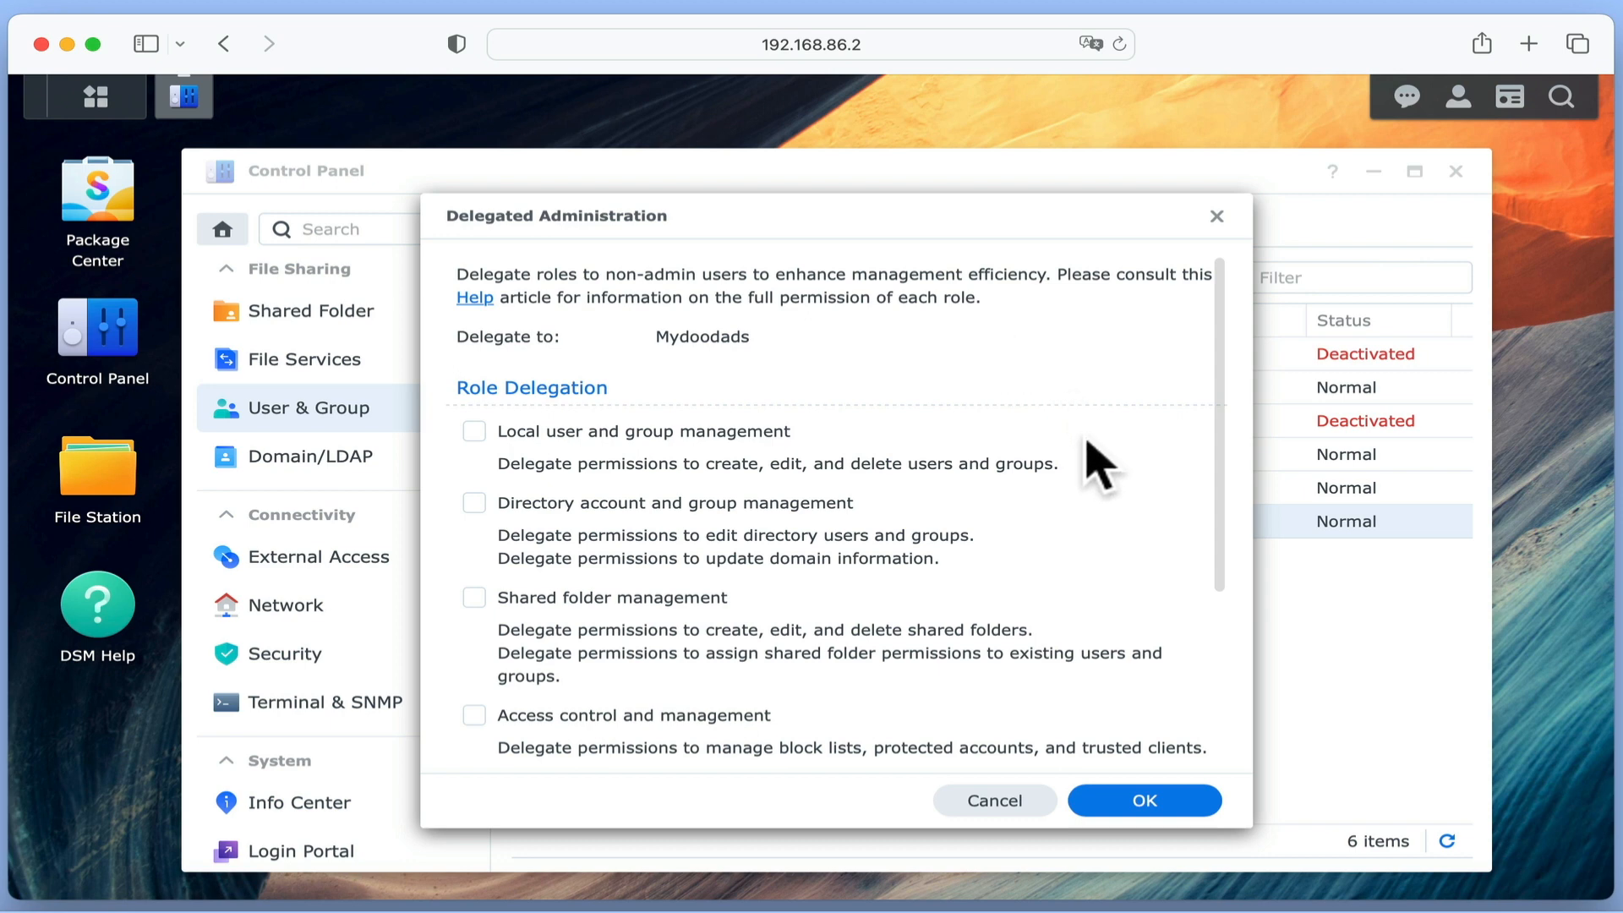
{"action": "scroll", "scroll_direction": "down", "scroll_amount": 3}
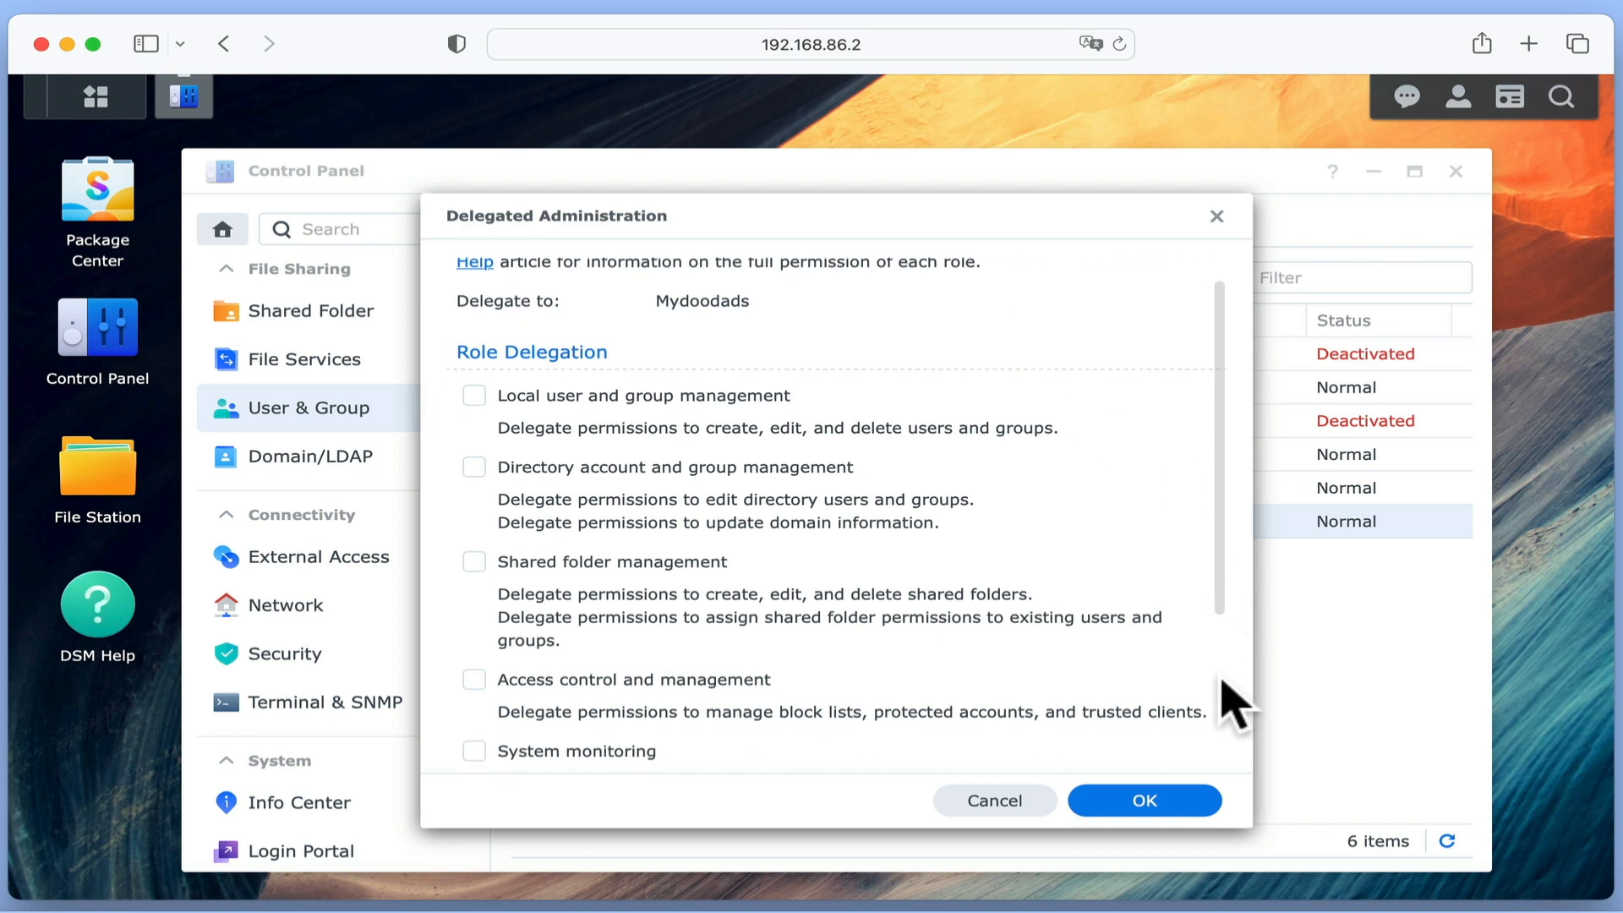
{"action": "scroll", "scroll_direction": "down", "scroll_amount": 3}
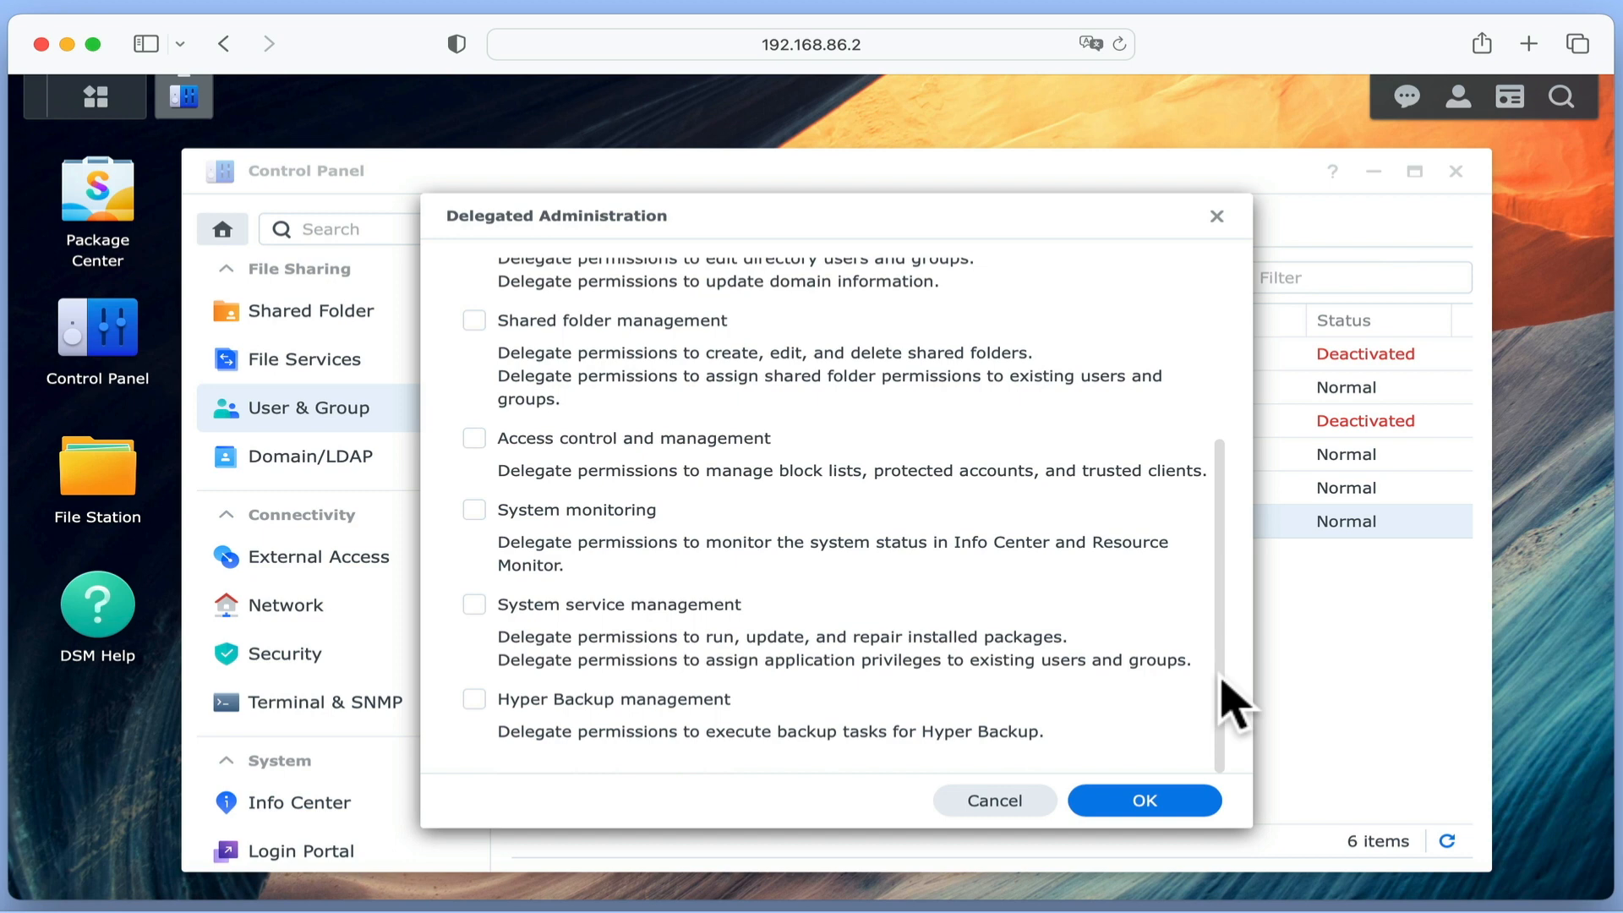
{"action": "scroll", "scroll_direction": "up", "scroll_amount": 3}
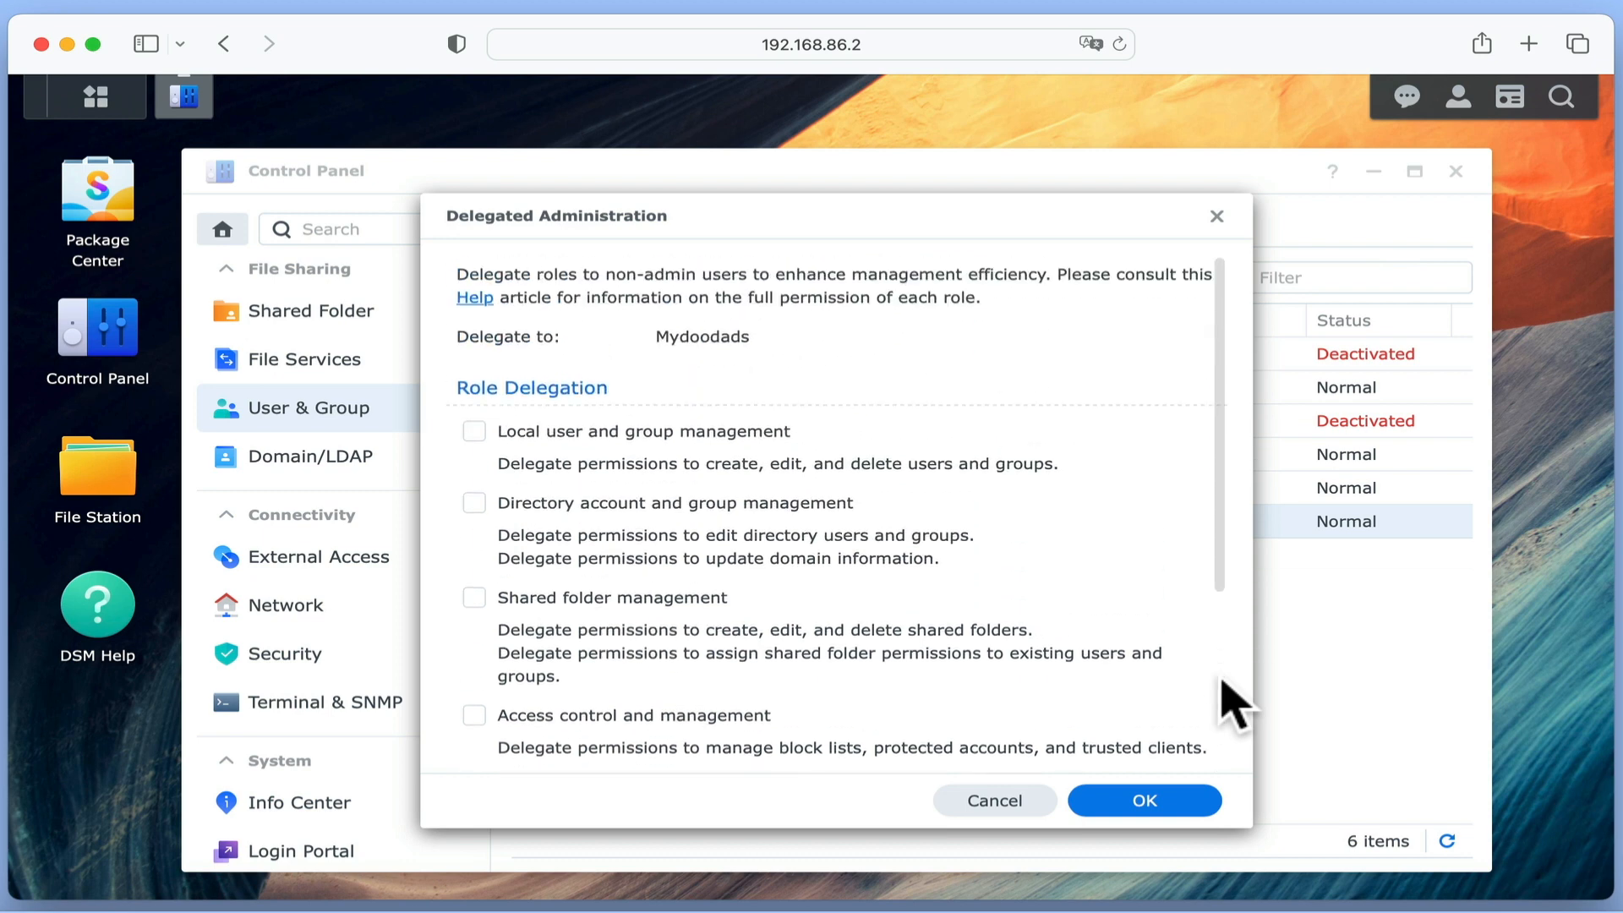
{"action": "mouse_move", "coordinate": [502, 460]}
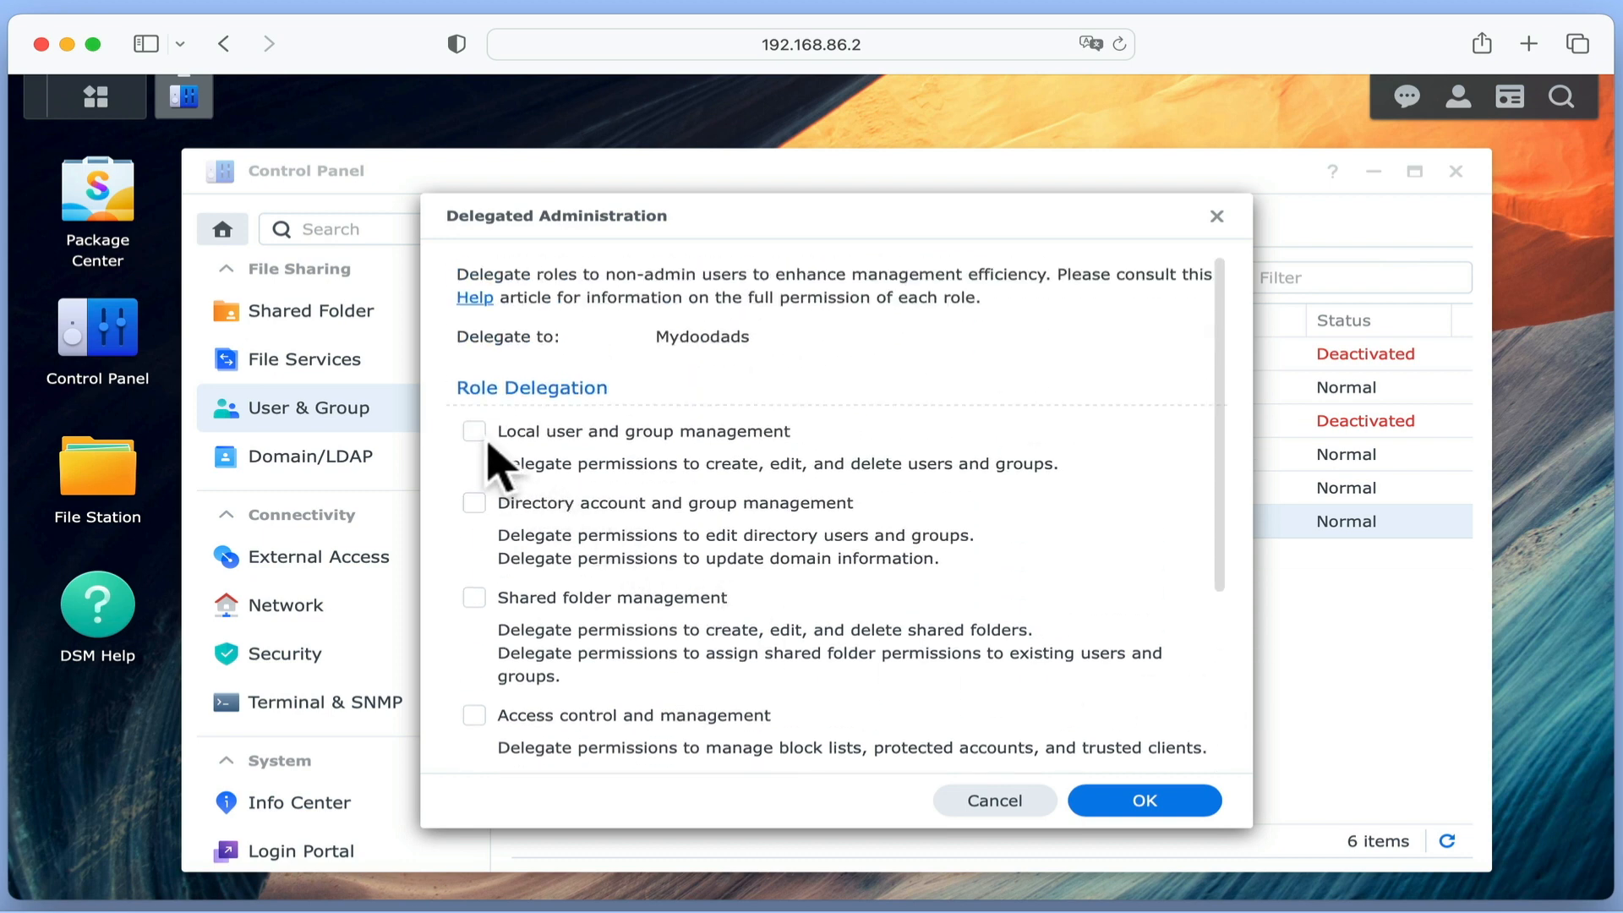
- Grant Mydoodads the Local user and group management role and authorize it with the account password
{"action": "left_click", "coordinate": [475, 431]}
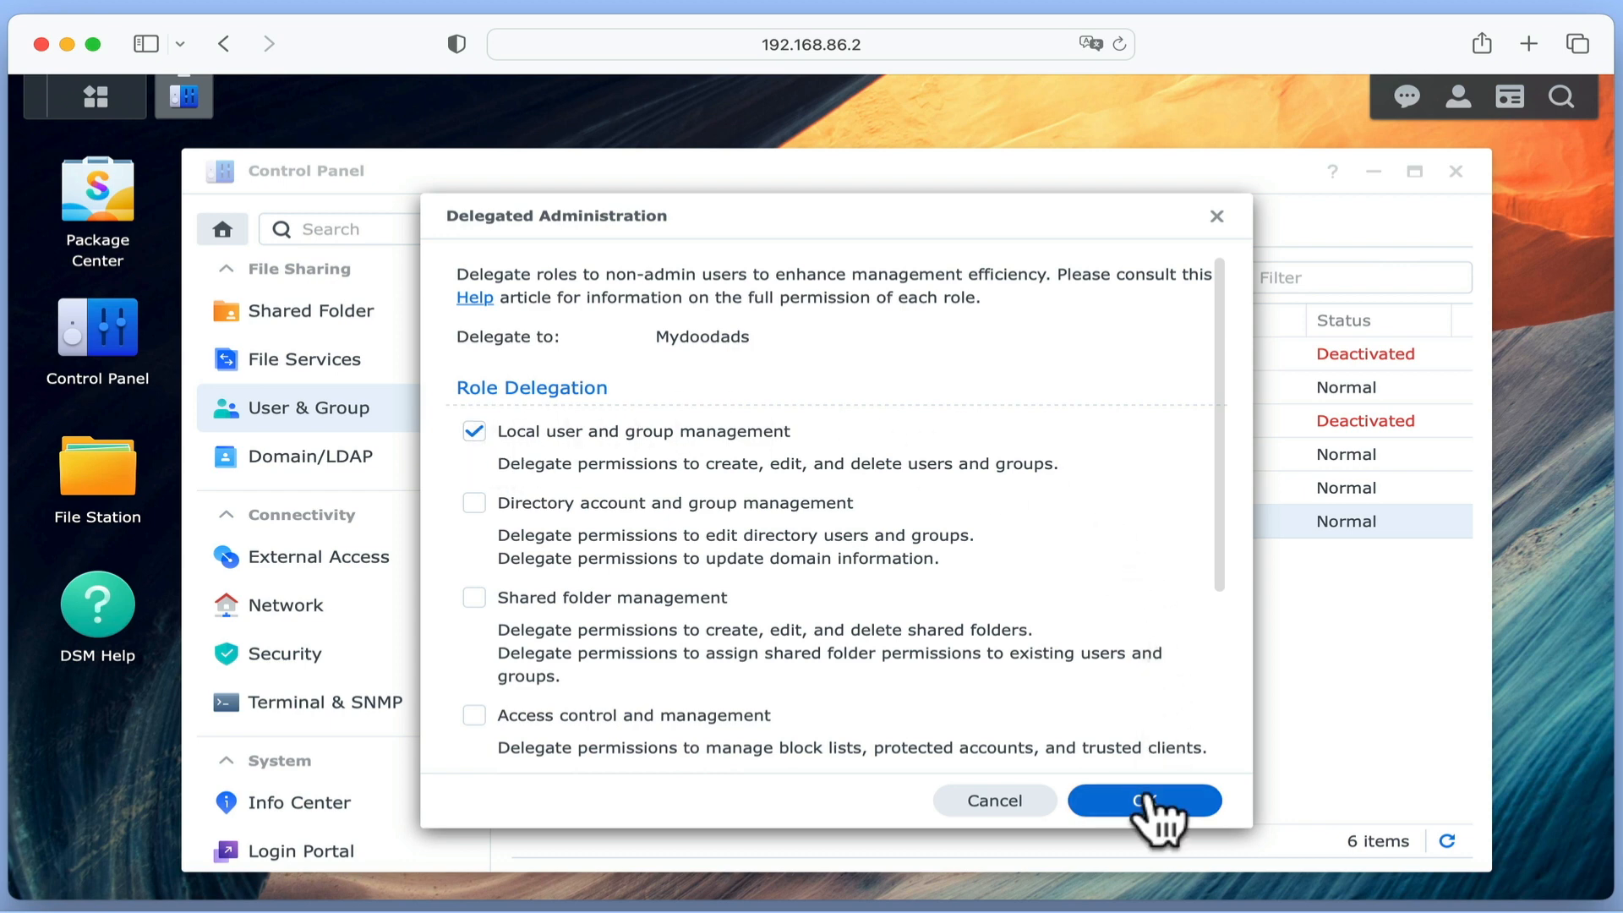
{"action": "left_click", "coordinate": [1143, 800]}
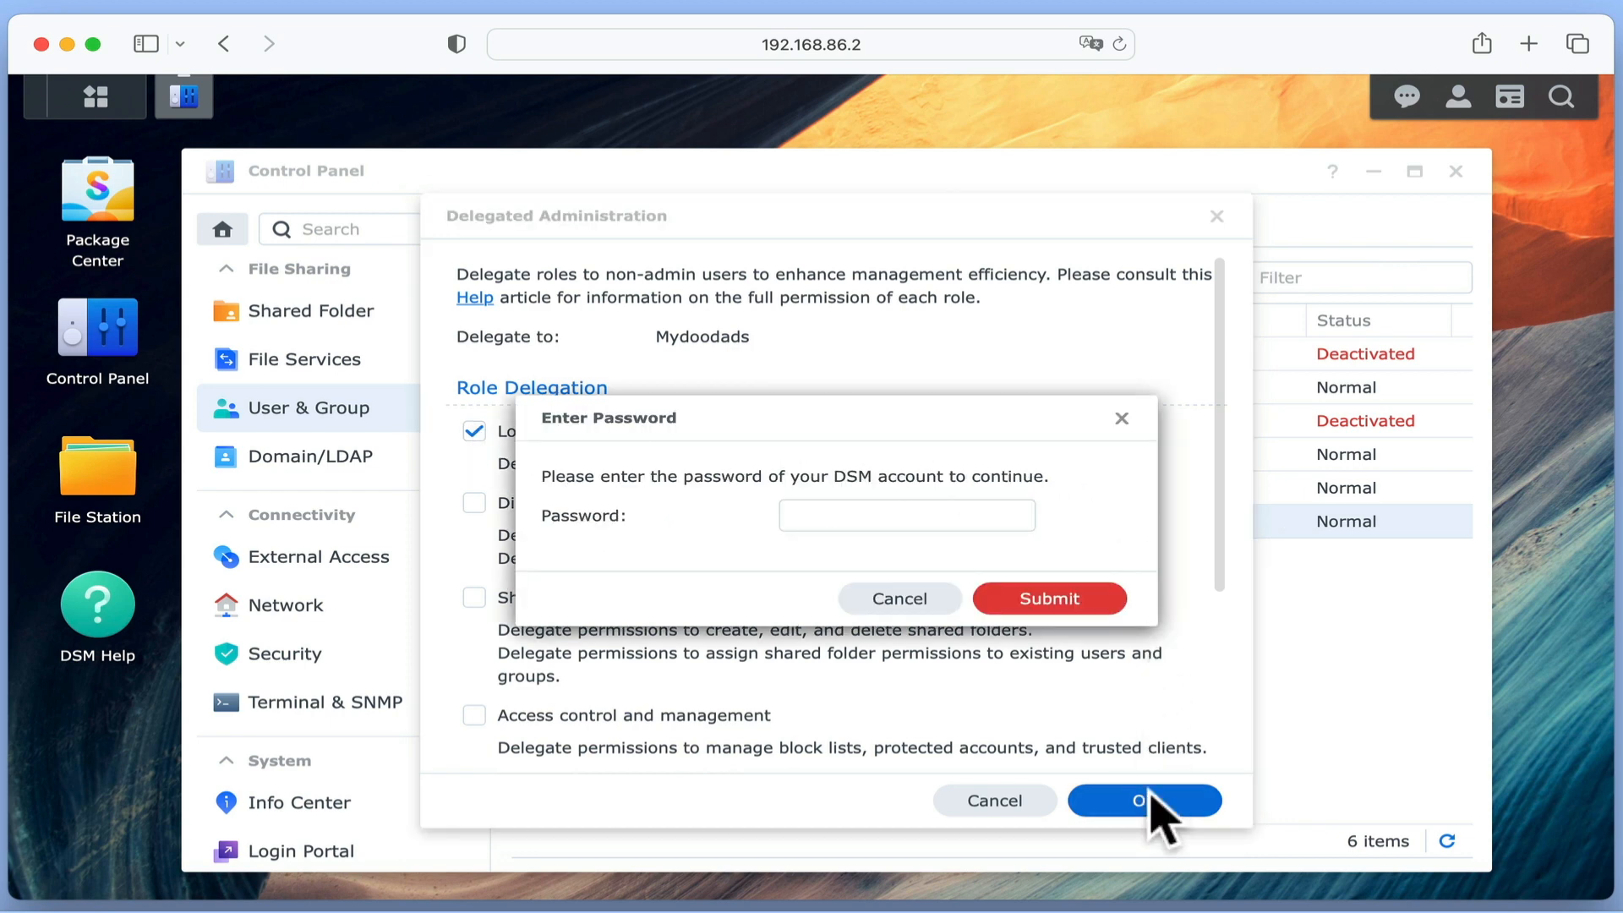
{"action": "left_click", "coordinate": [906, 515]}
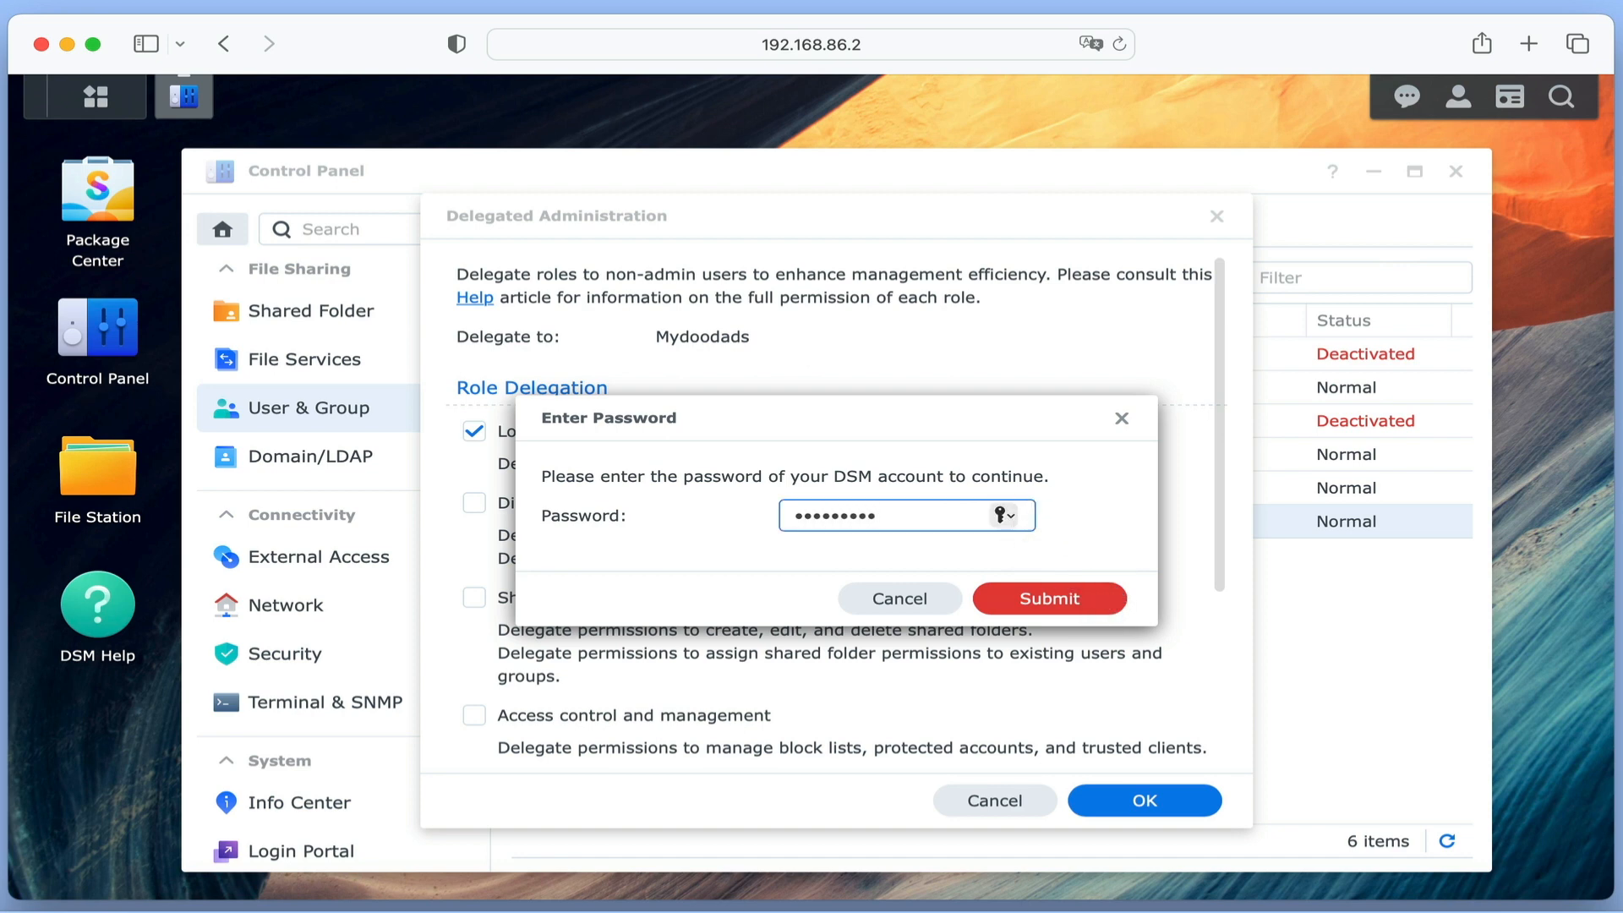
{"action": "left_click", "coordinate": [1048, 599]}
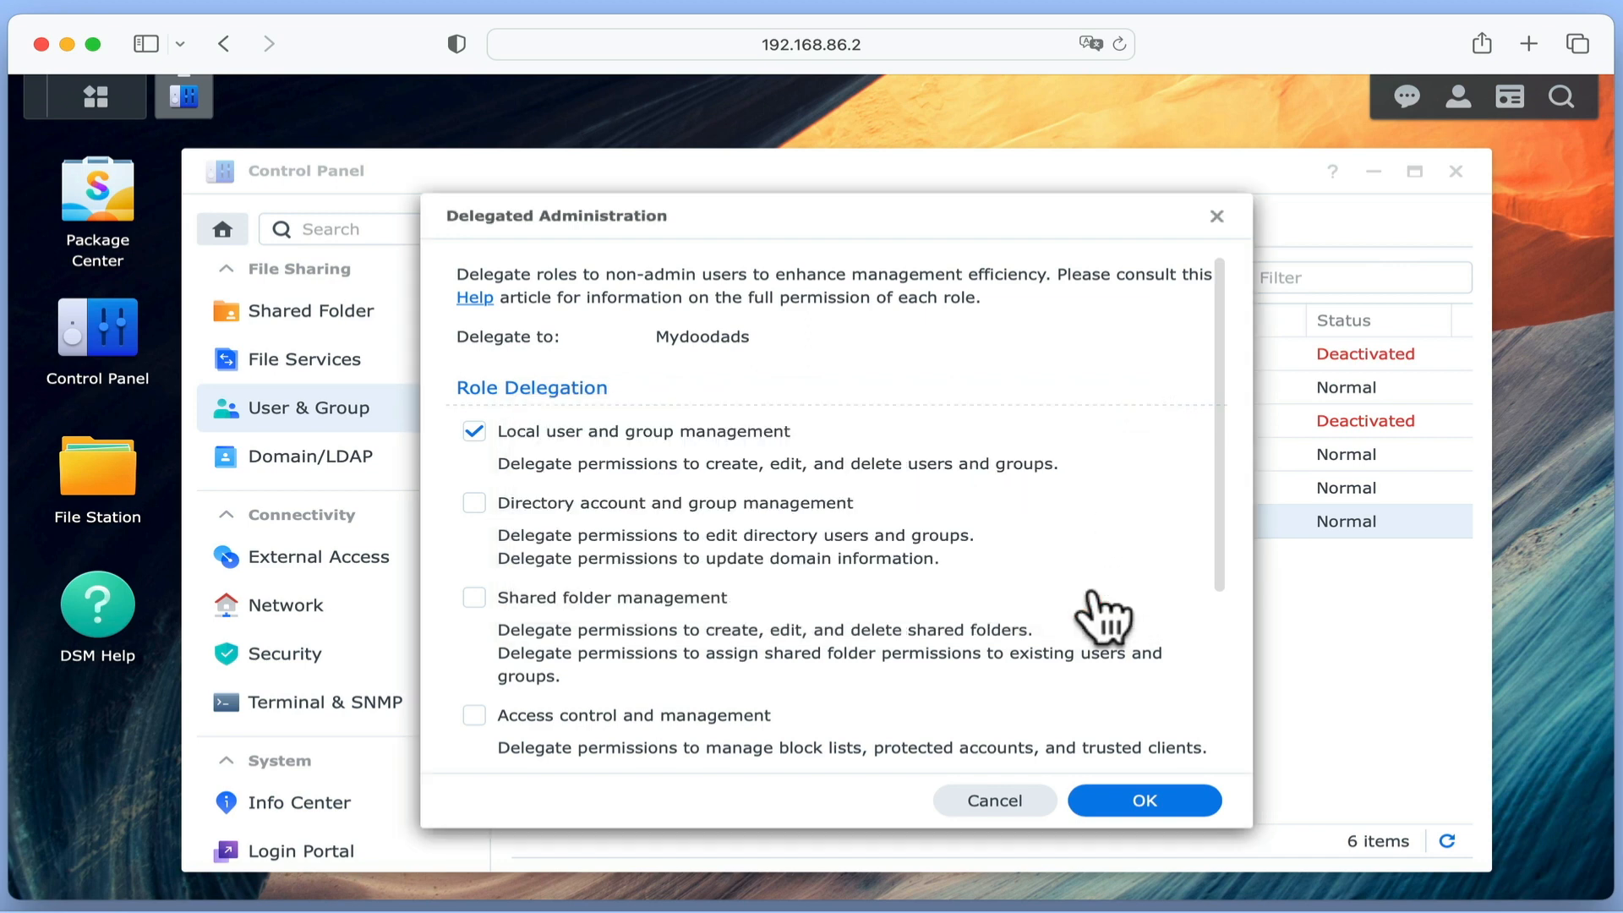
{"action": "left_click", "coordinate": [1143, 799]}
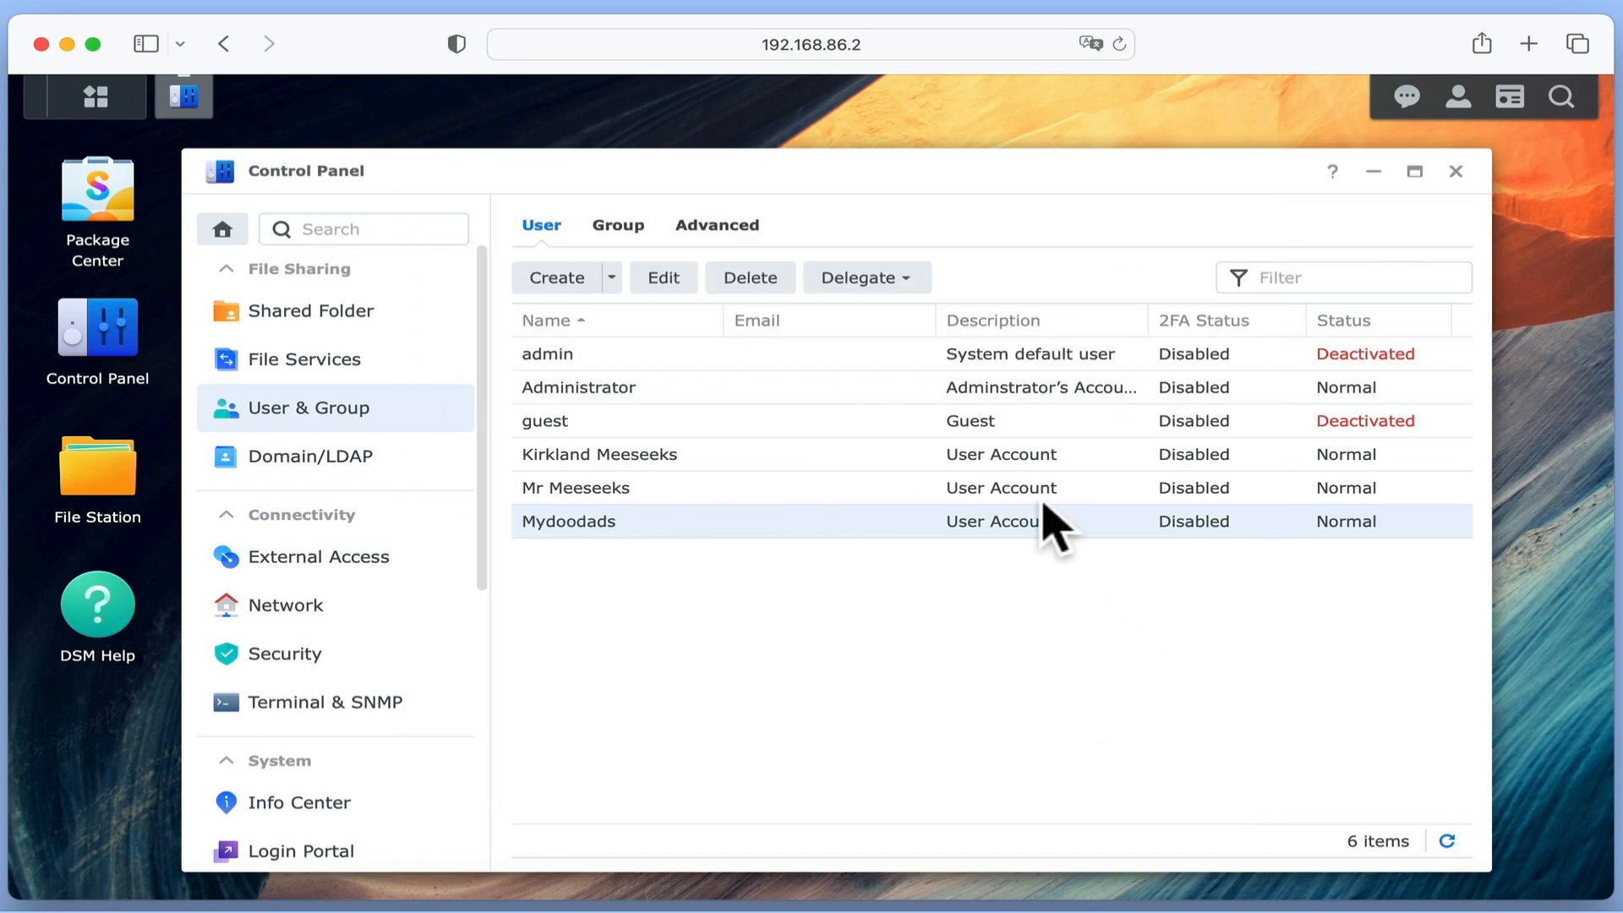
- Confirm in Permission Viewer that Mydoodads holds Local user and group management, then close Control Panel
{"action": "left_click", "coordinate": [860, 277]}
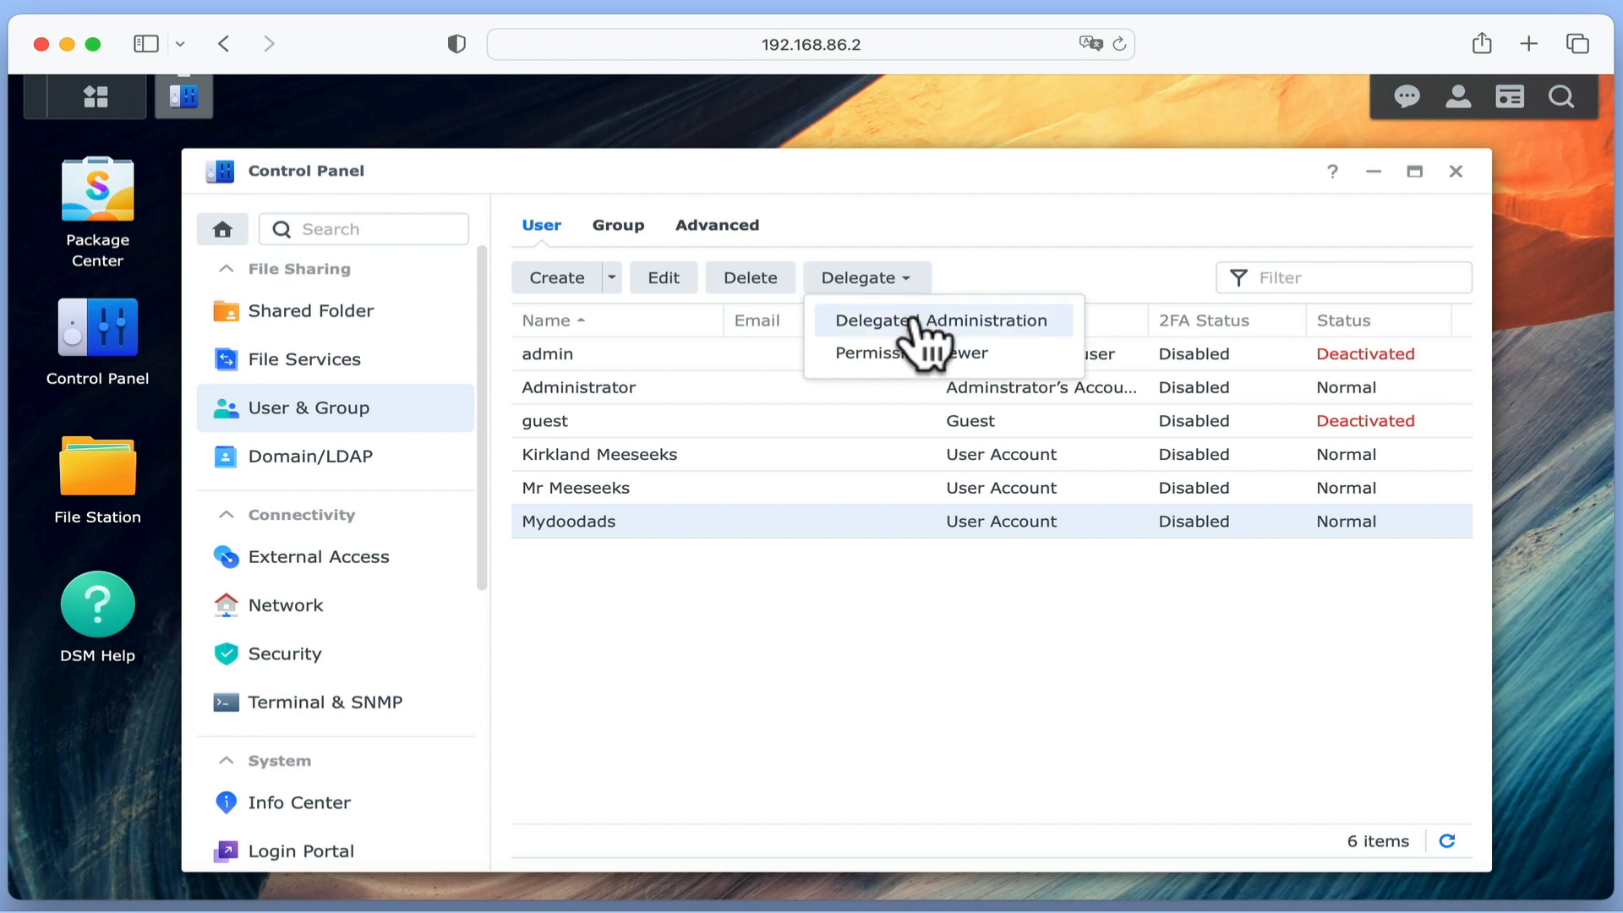
{"action": "left_click", "coordinate": [908, 353]}
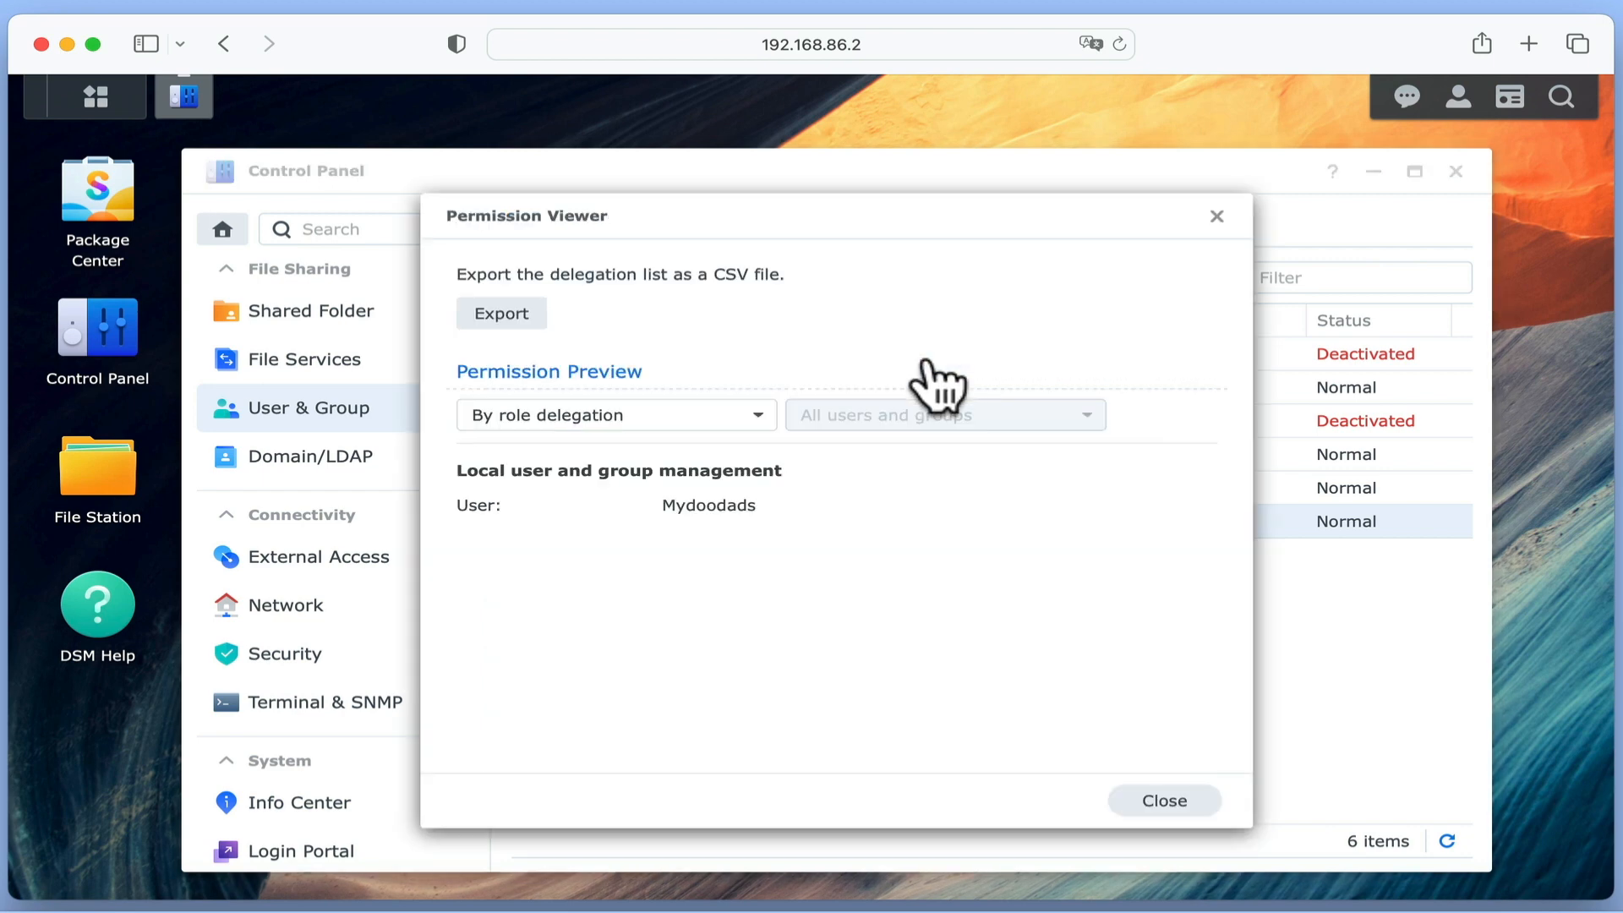
{"action": "mouse_move", "coordinate": [898, 533]}
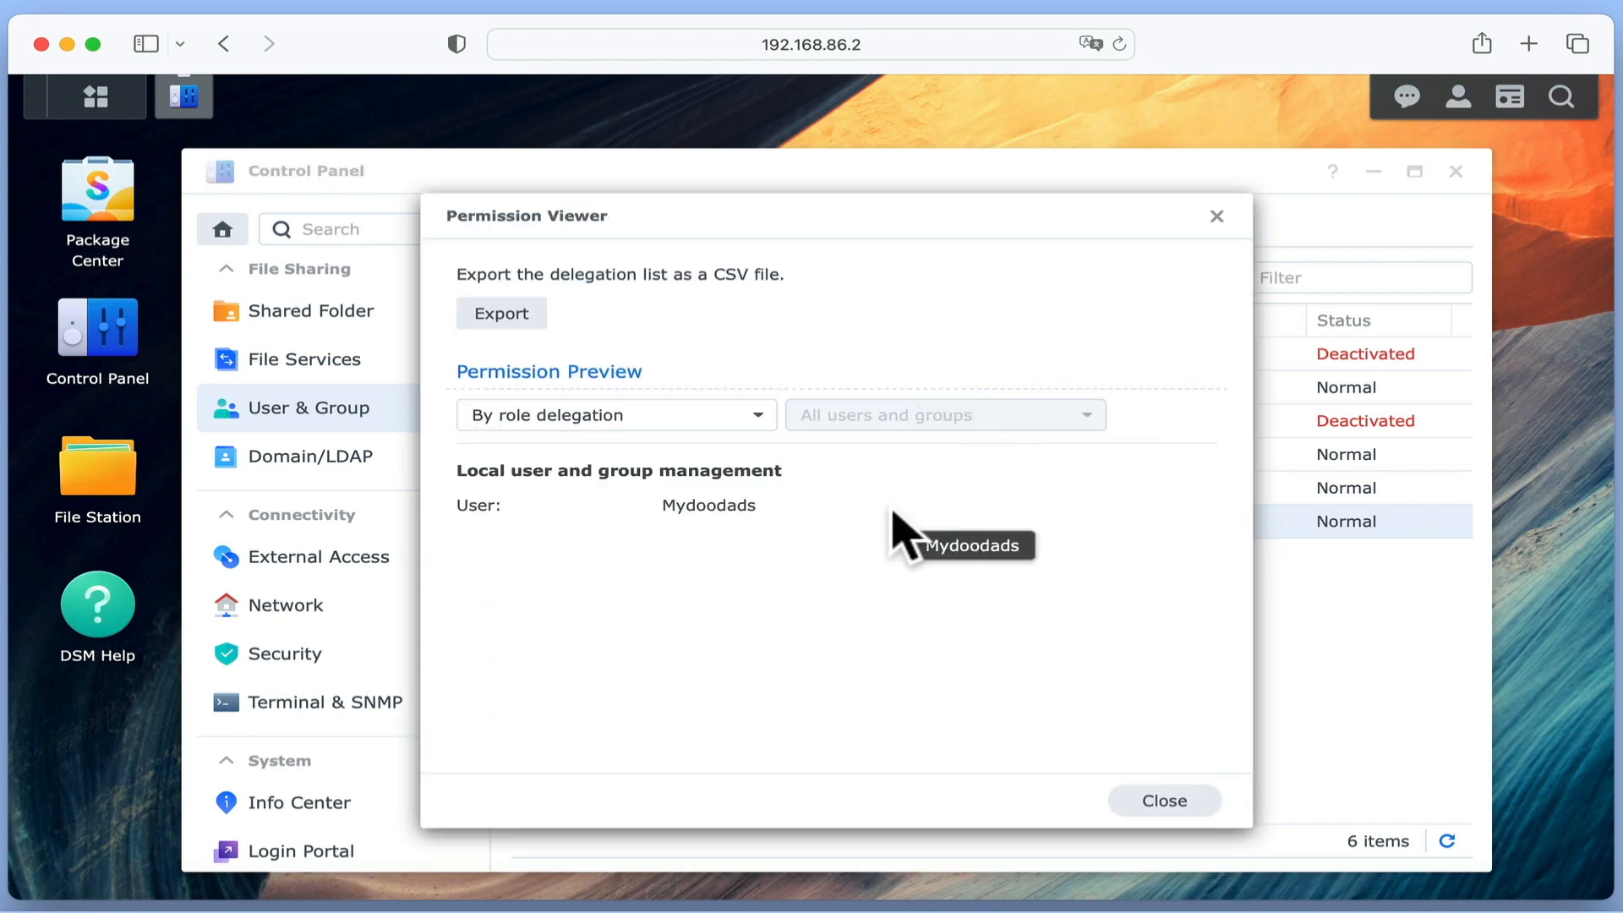
{"action": "mouse_move", "coordinate": [1217, 218]}
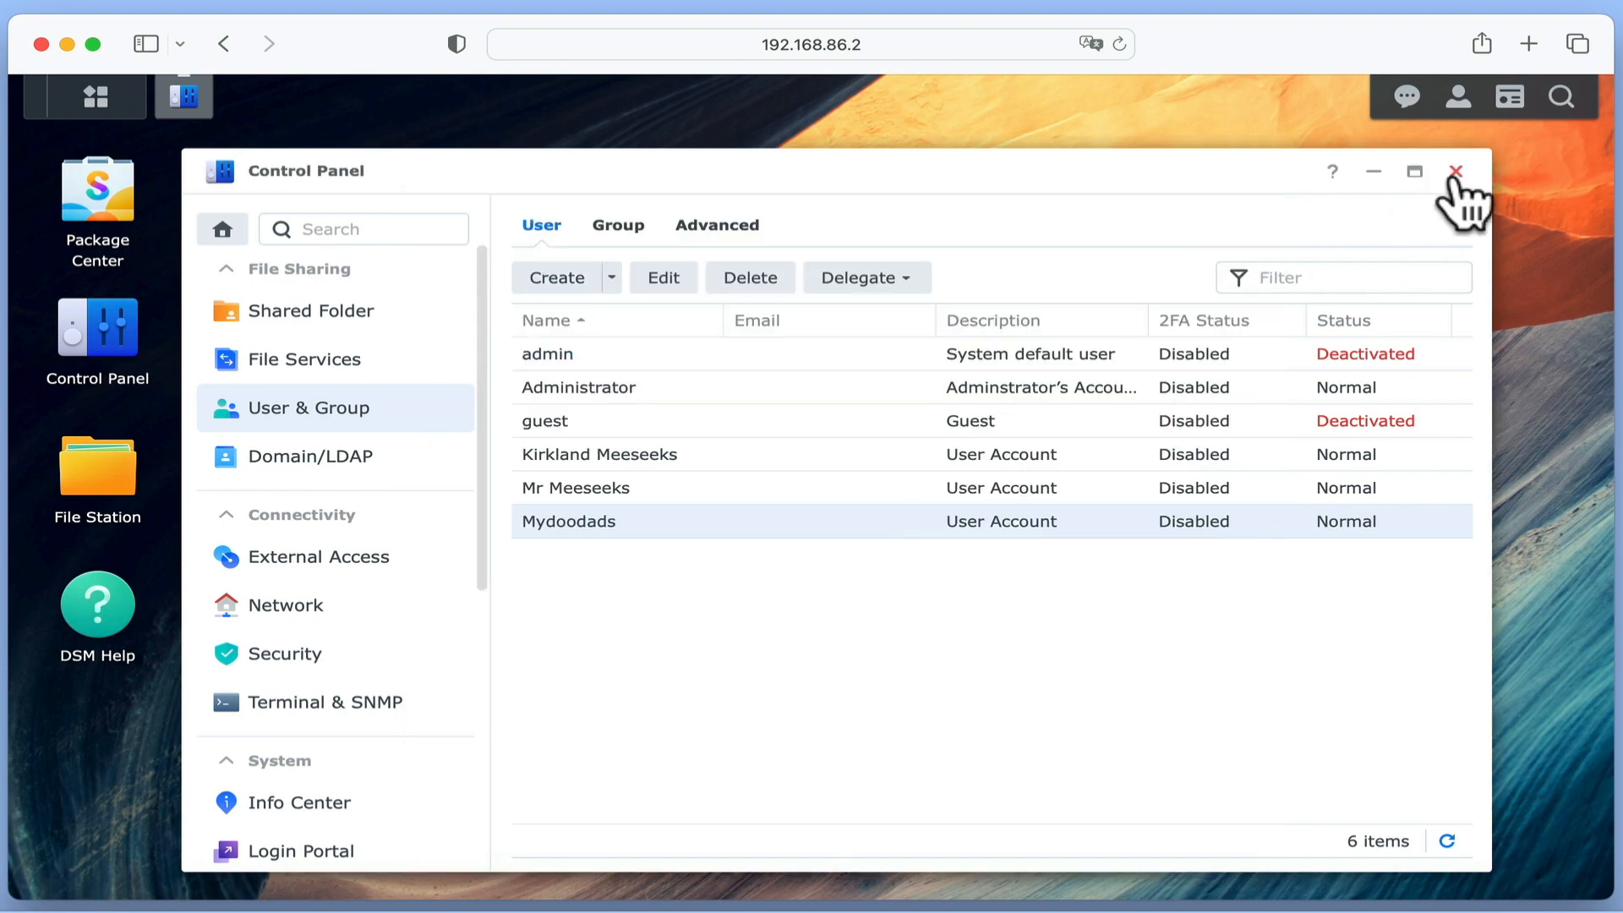
{"action": "left_click", "coordinate": [1458, 97]}
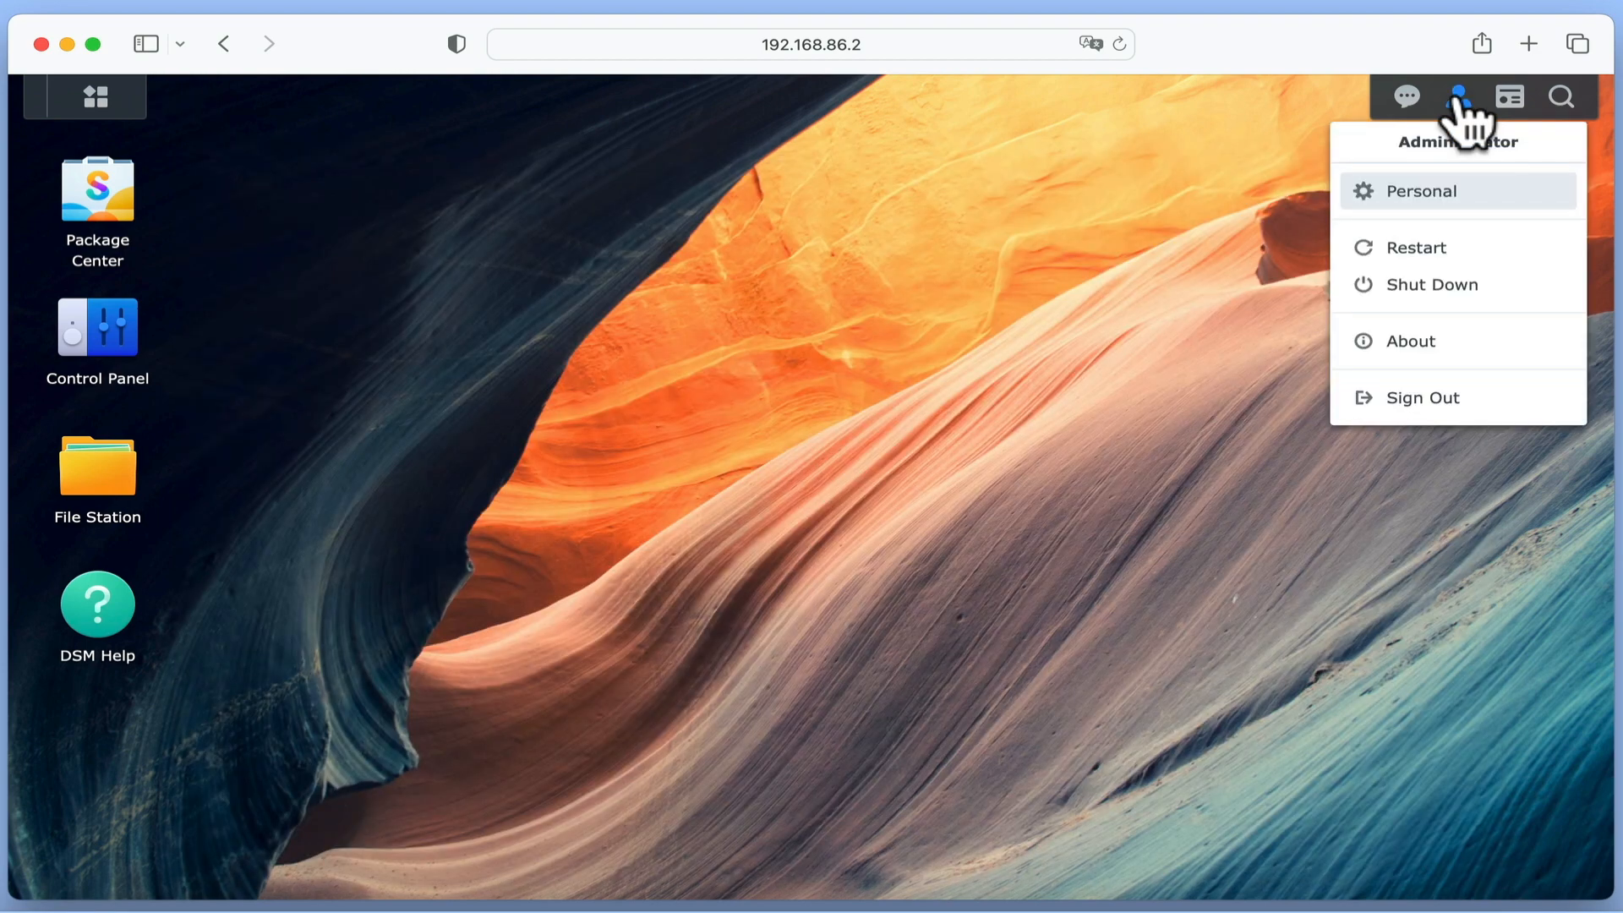
- Sign out of the administrator session and start Control Panel as Mydoodads
{"action": "left_click", "coordinate": [1422, 396]}
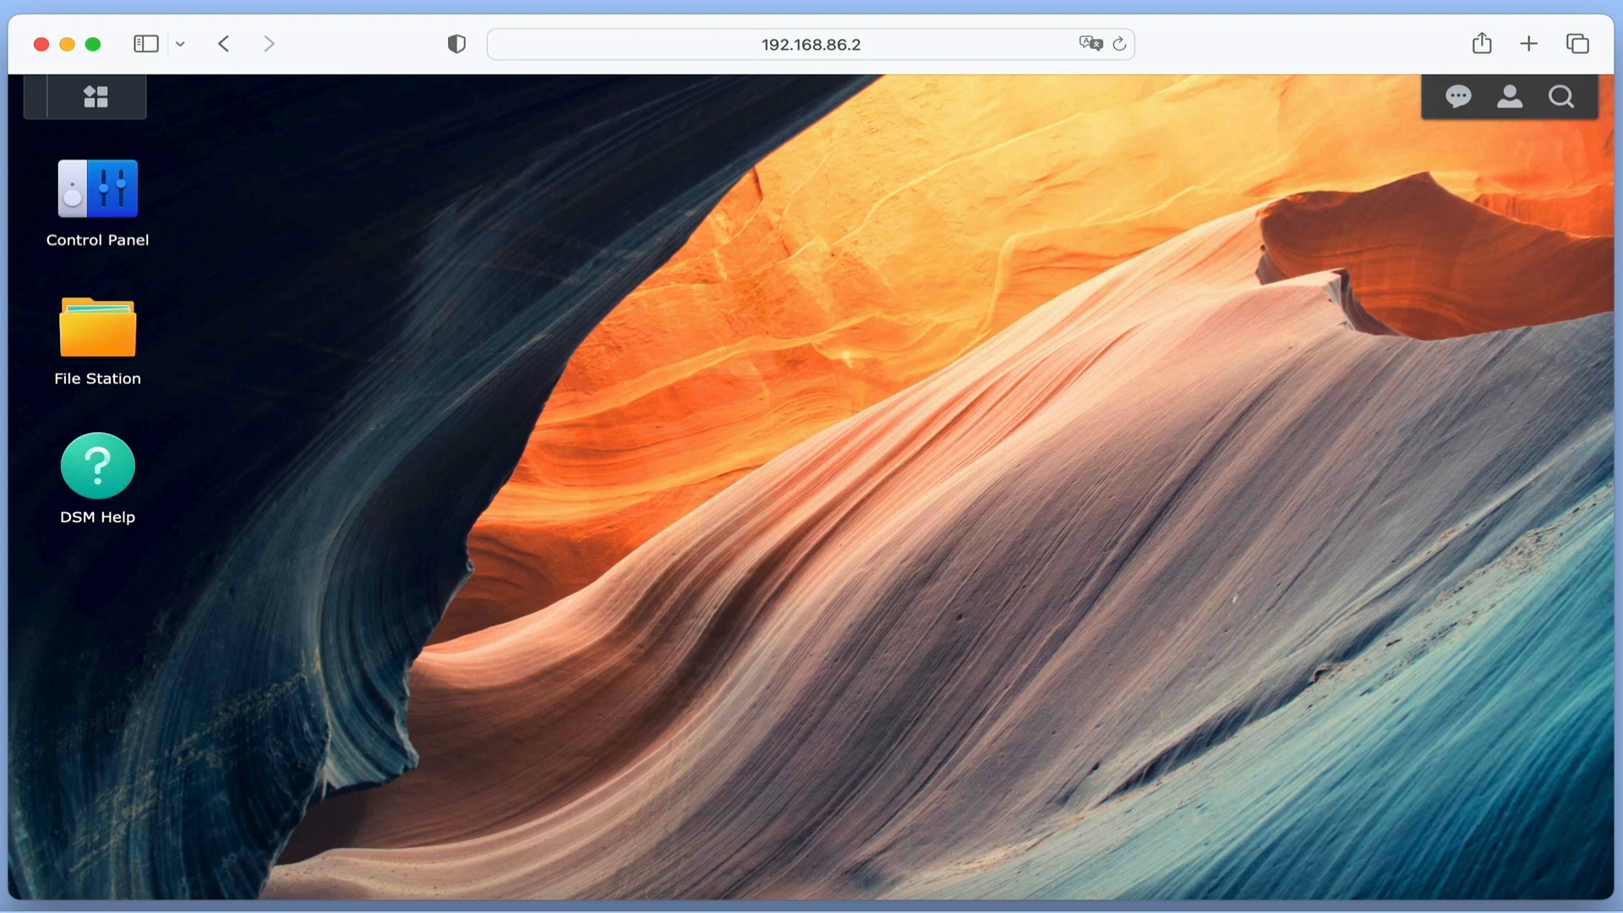
{"action": "mouse_move", "coordinate": [683, 410]}
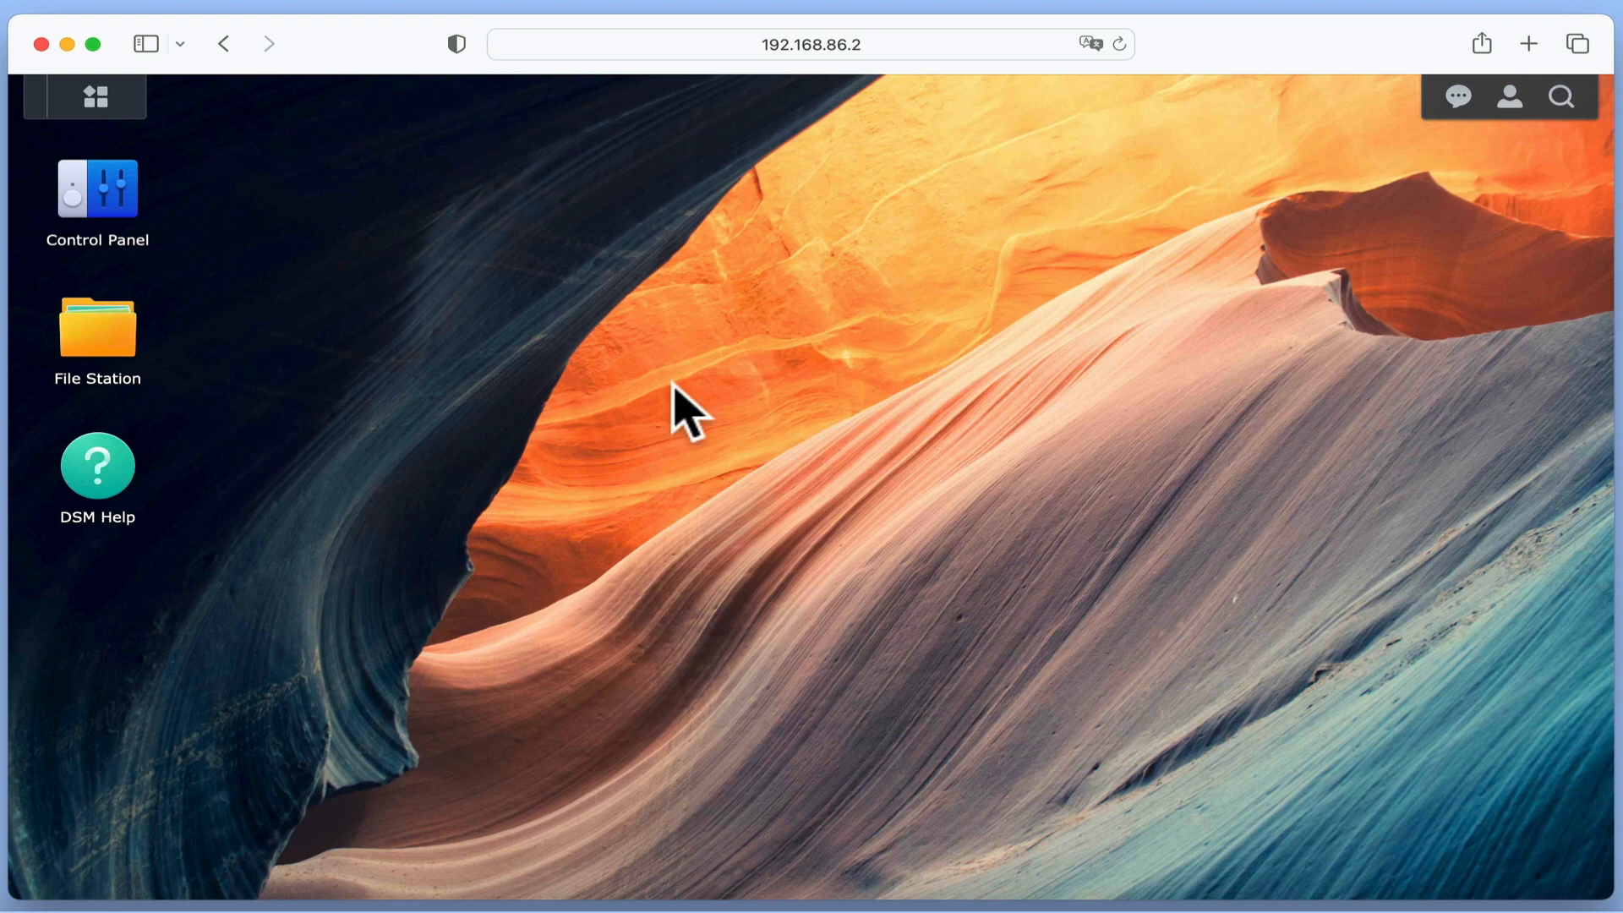
{"action": "double_click", "coordinate": [98, 187]}
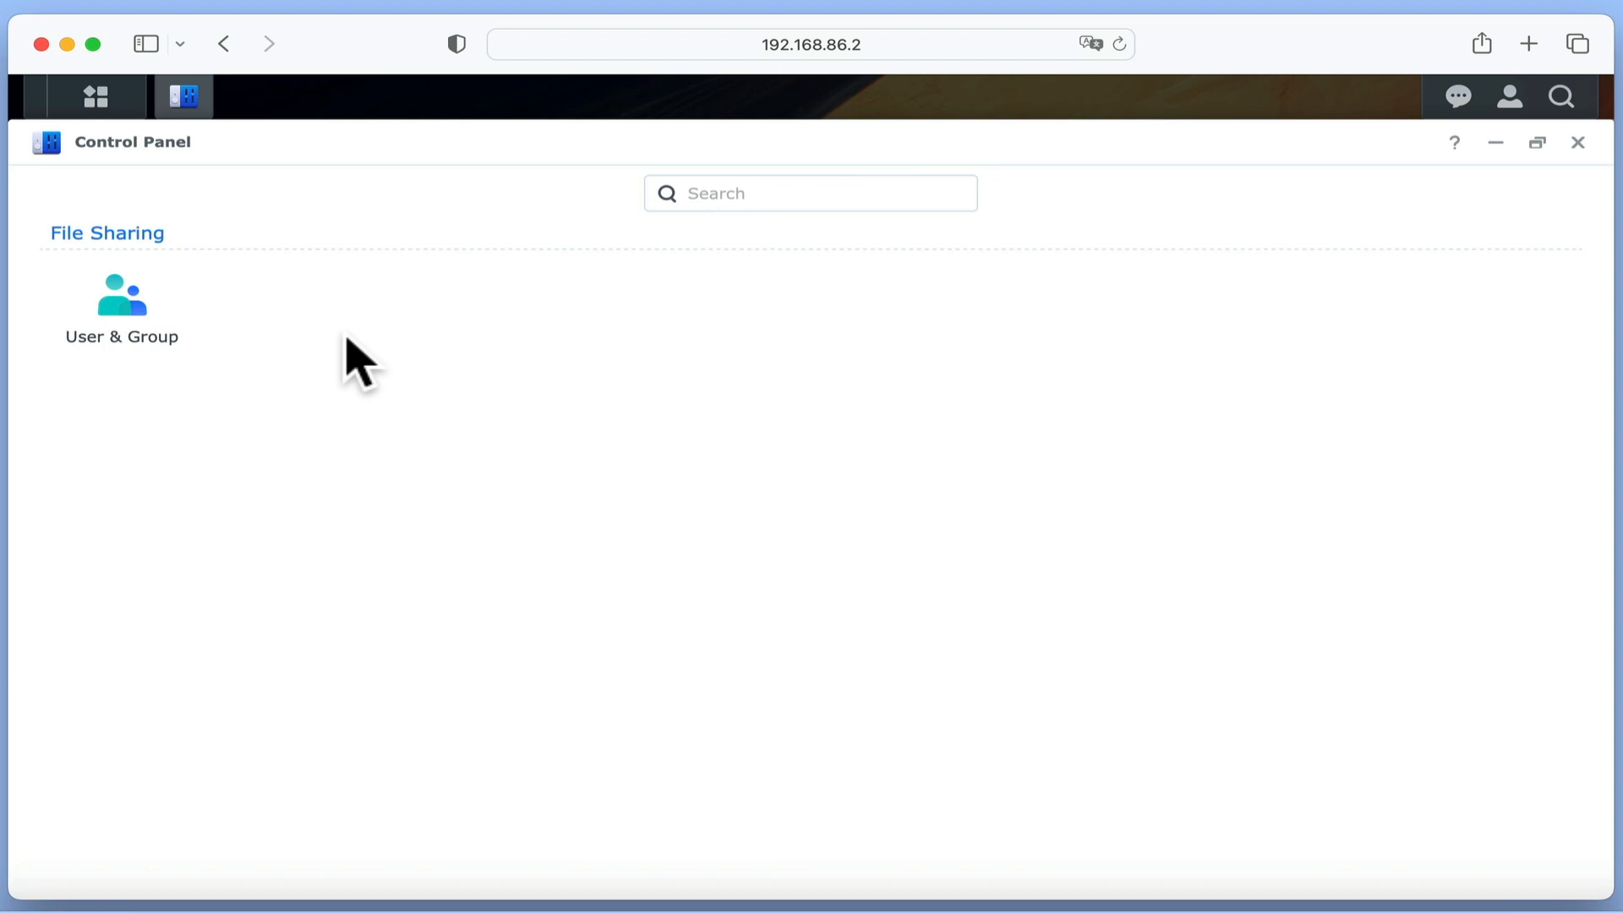
- Show the delegated User & Group list and select the Mr Meeseeks account
{"action": "left_click", "coordinate": [122, 301]}
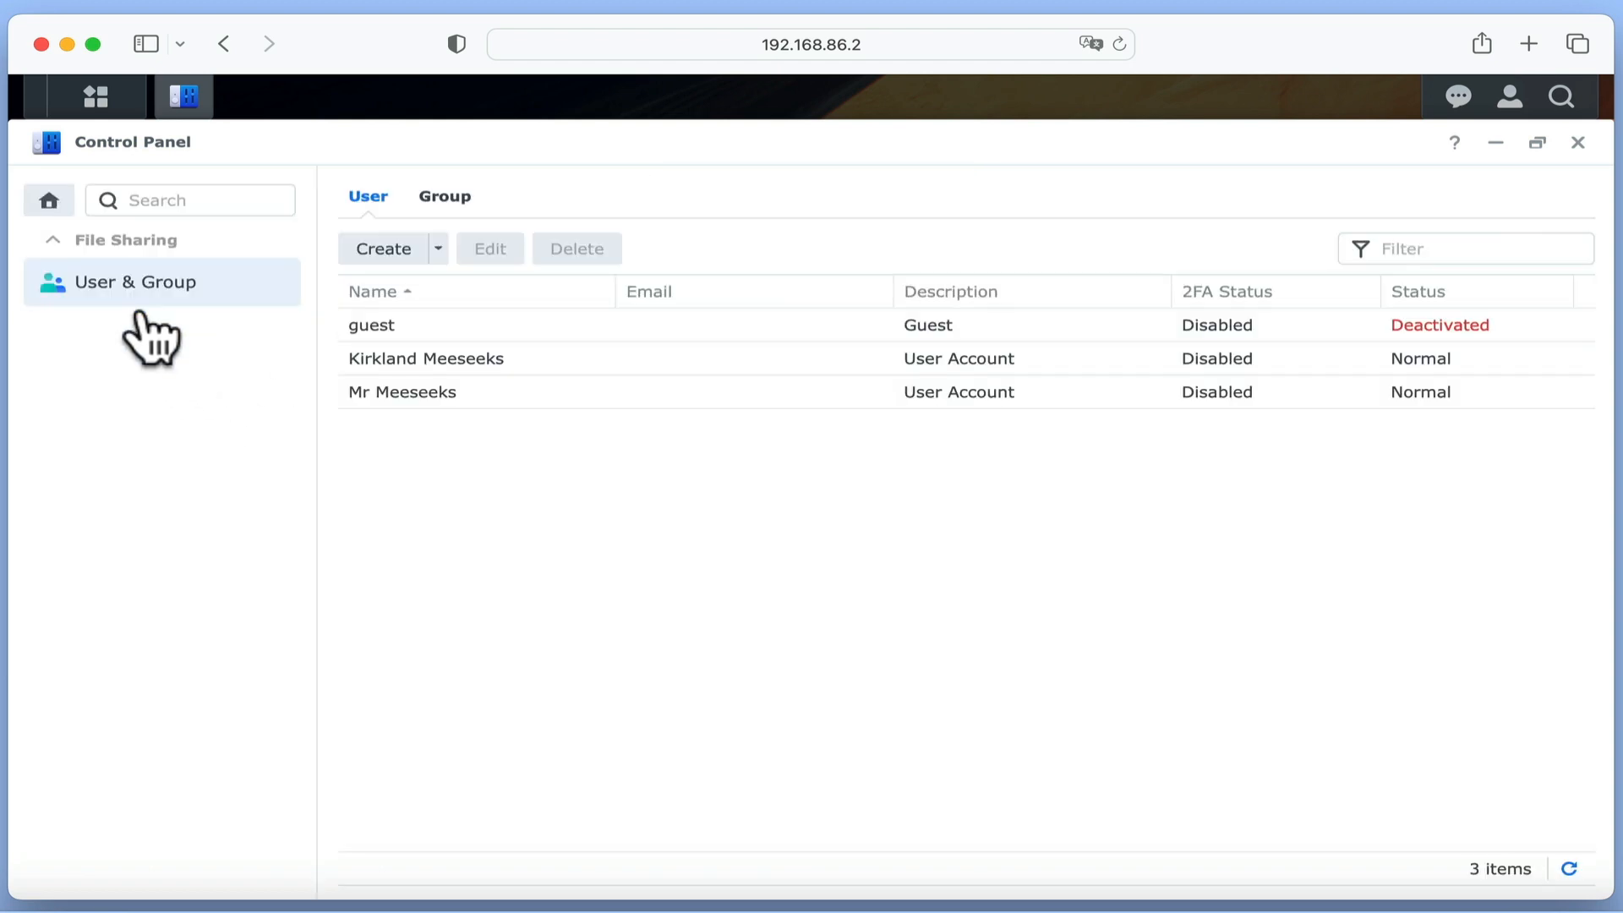
{"action": "mouse_move", "coordinate": [397, 507]}
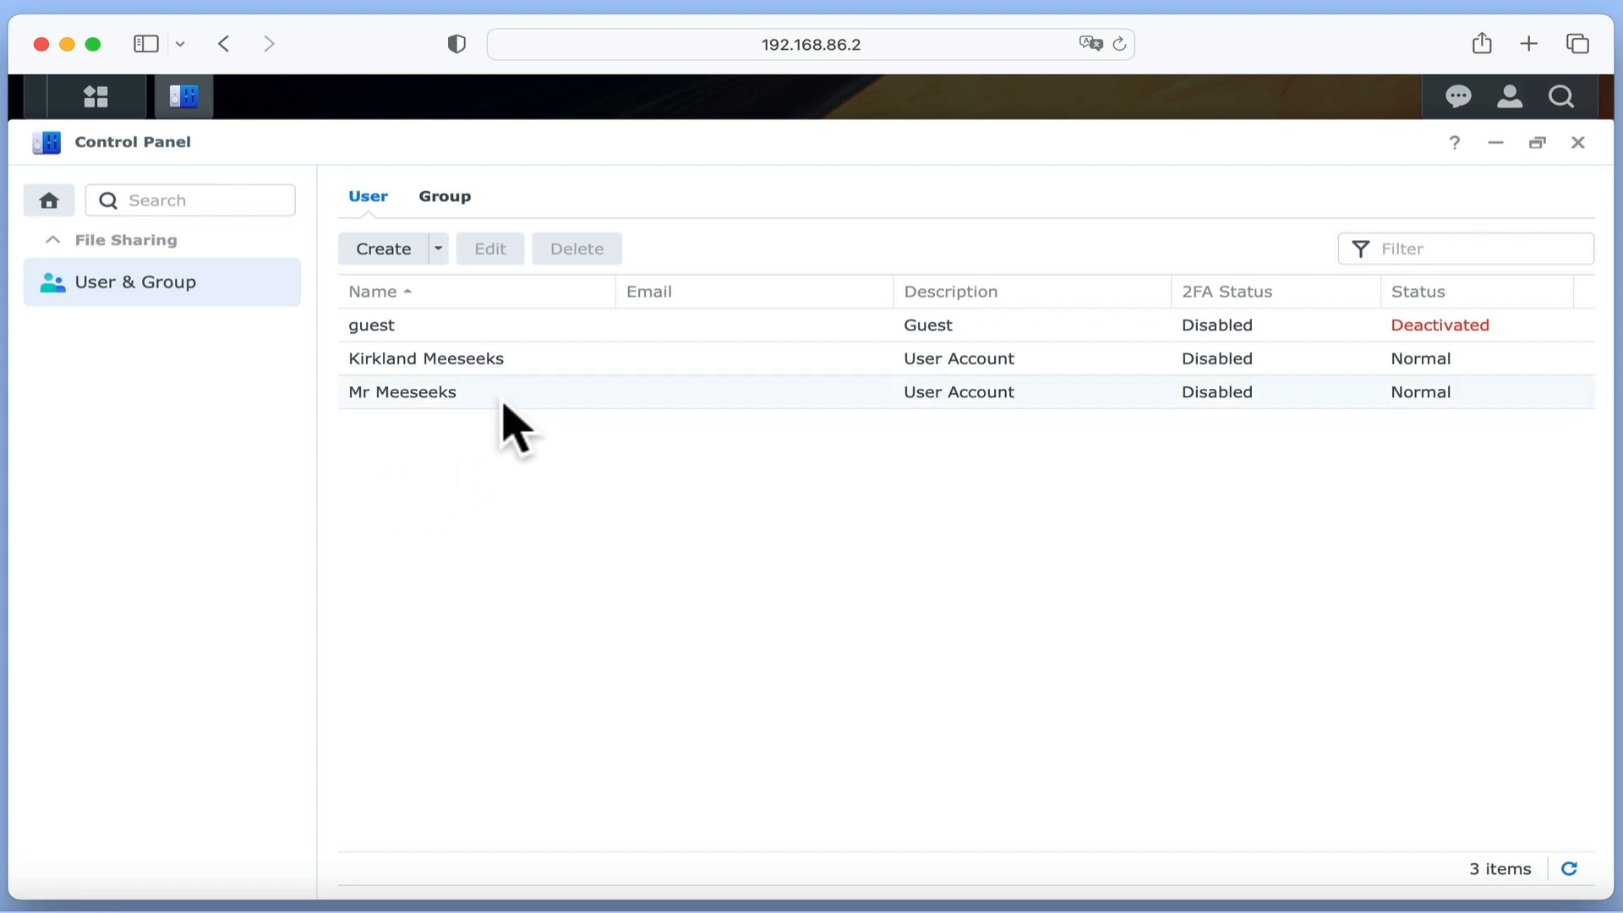
{"action": "left_click", "coordinate": [403, 391]}
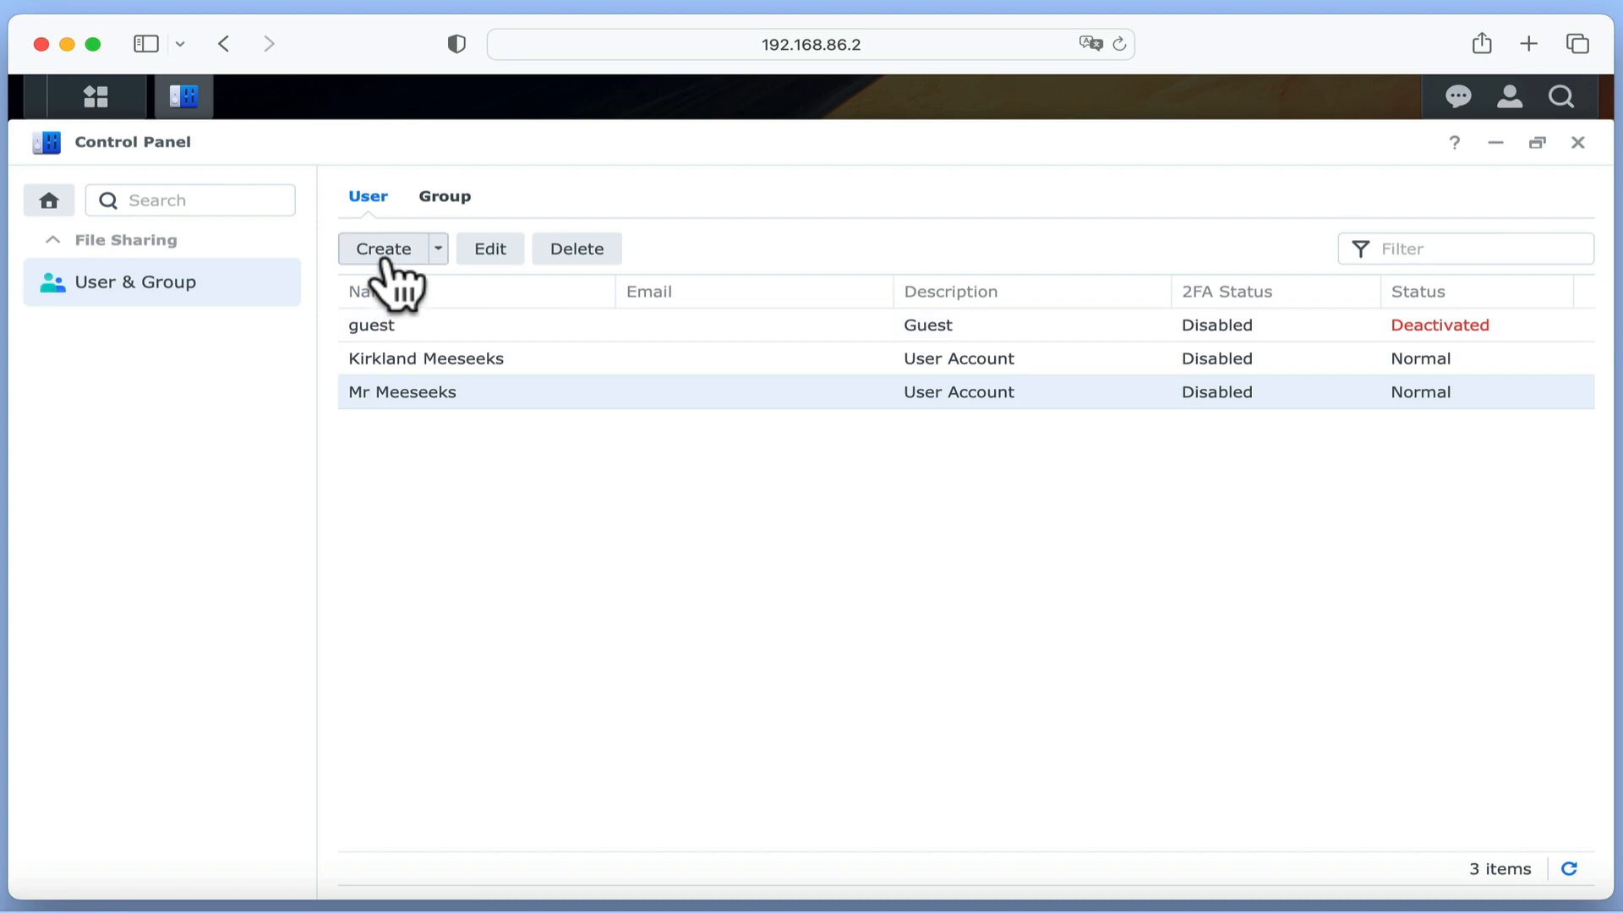
- Try Create, Edit and Delete on Mr Meeseeks without changing any account, then close Control Panel
{"action": "left_click", "coordinate": [384, 249]}
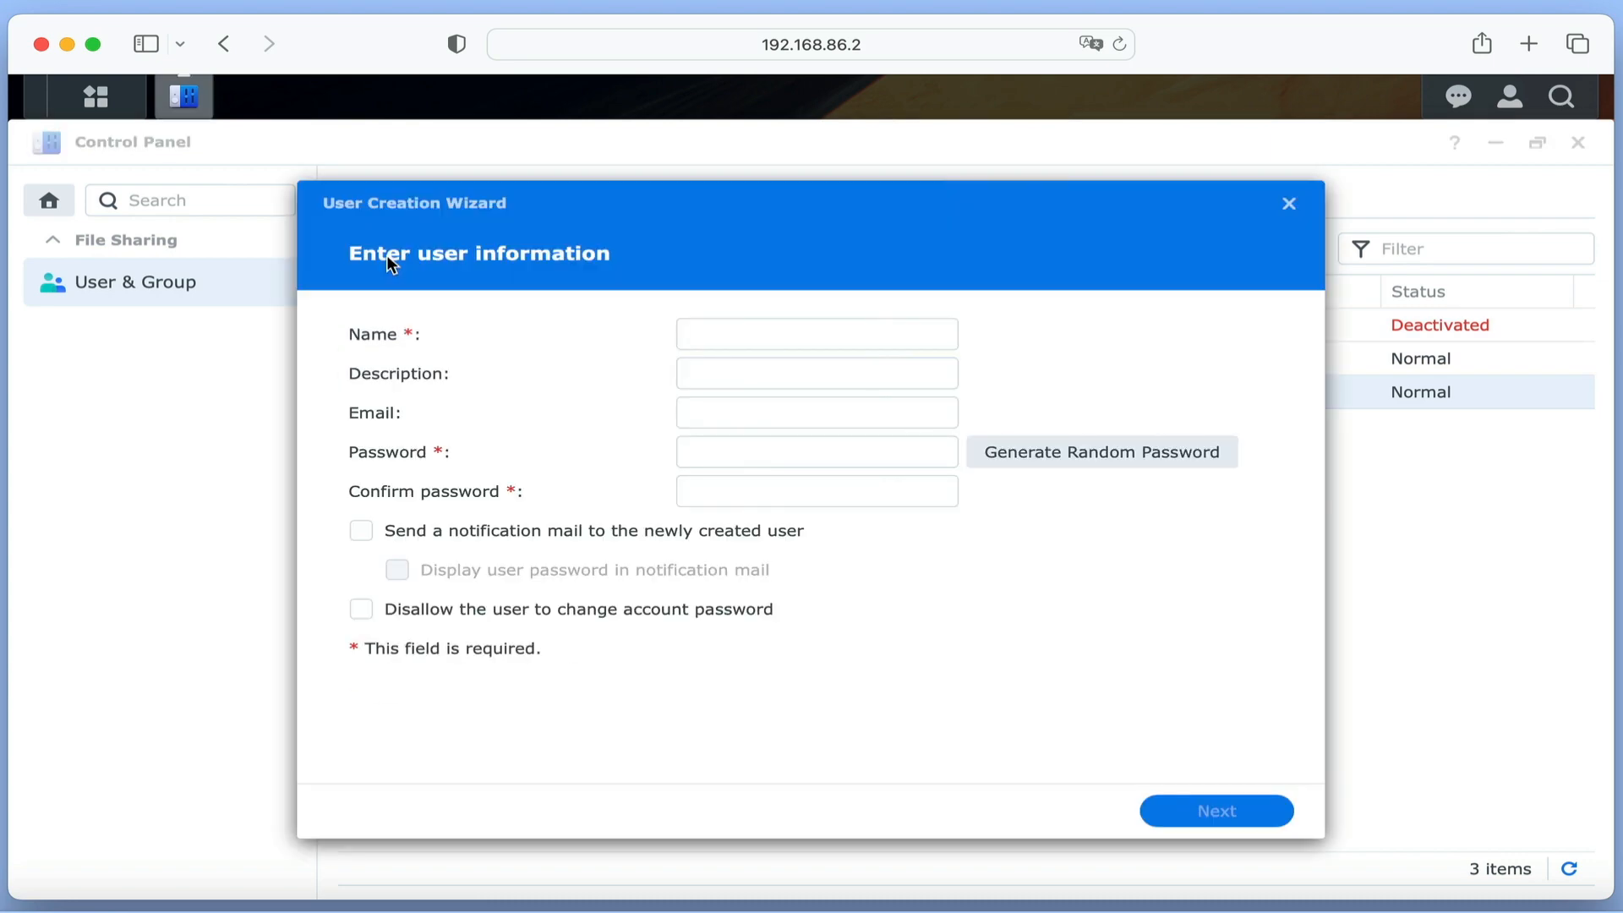
{"action": "mouse_move", "coordinate": [1288, 203]}
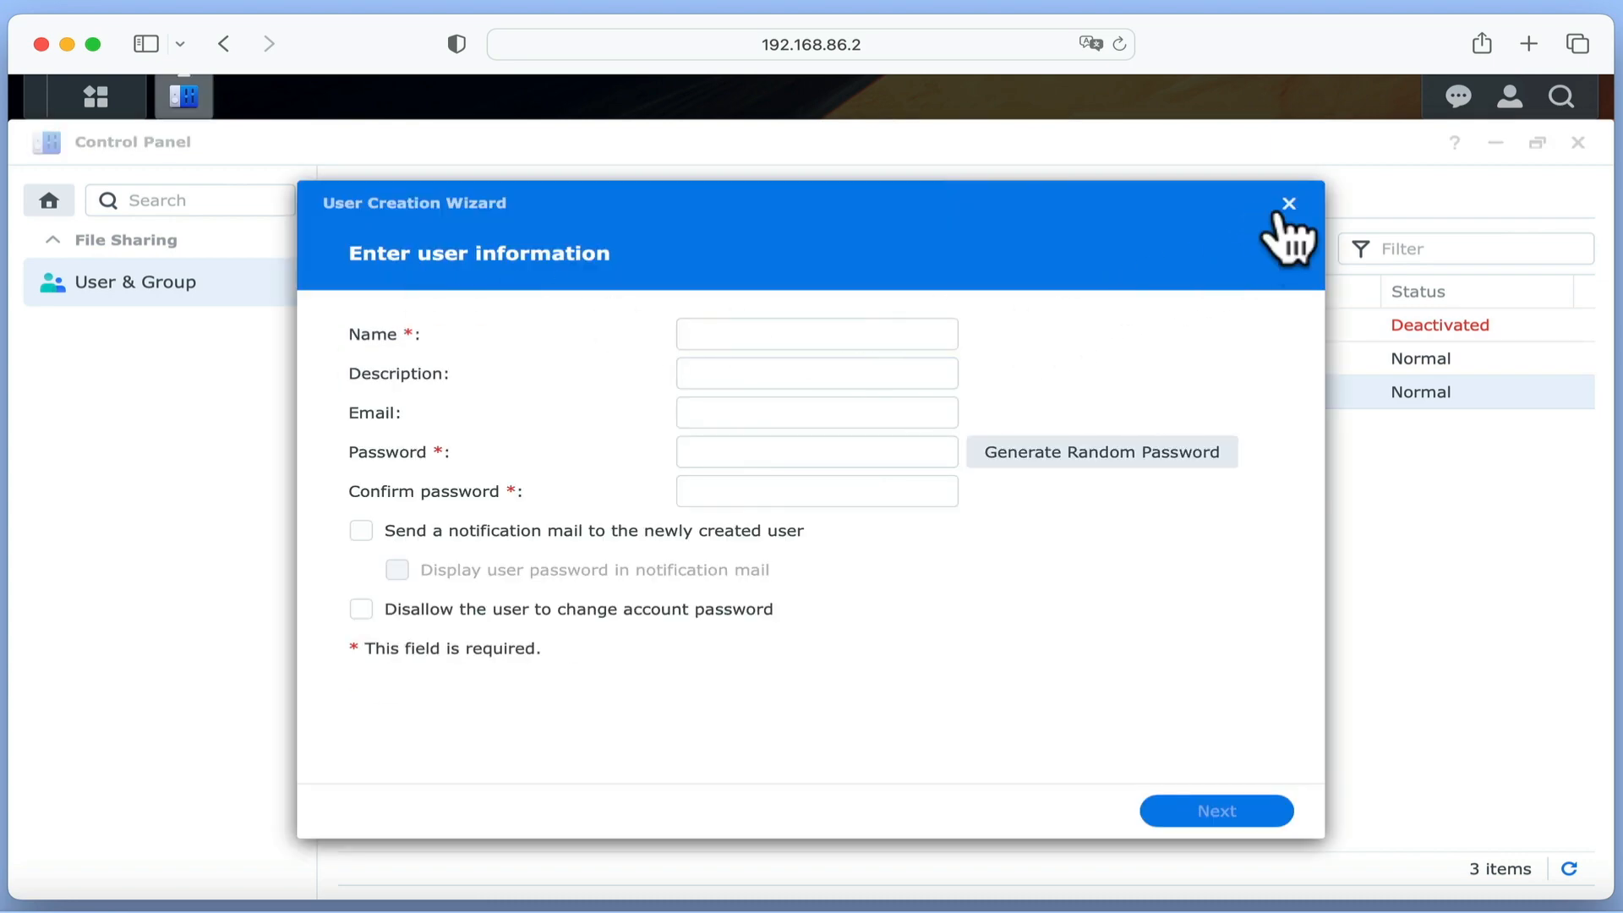
{"action": "left_click", "coordinate": [1288, 203]}
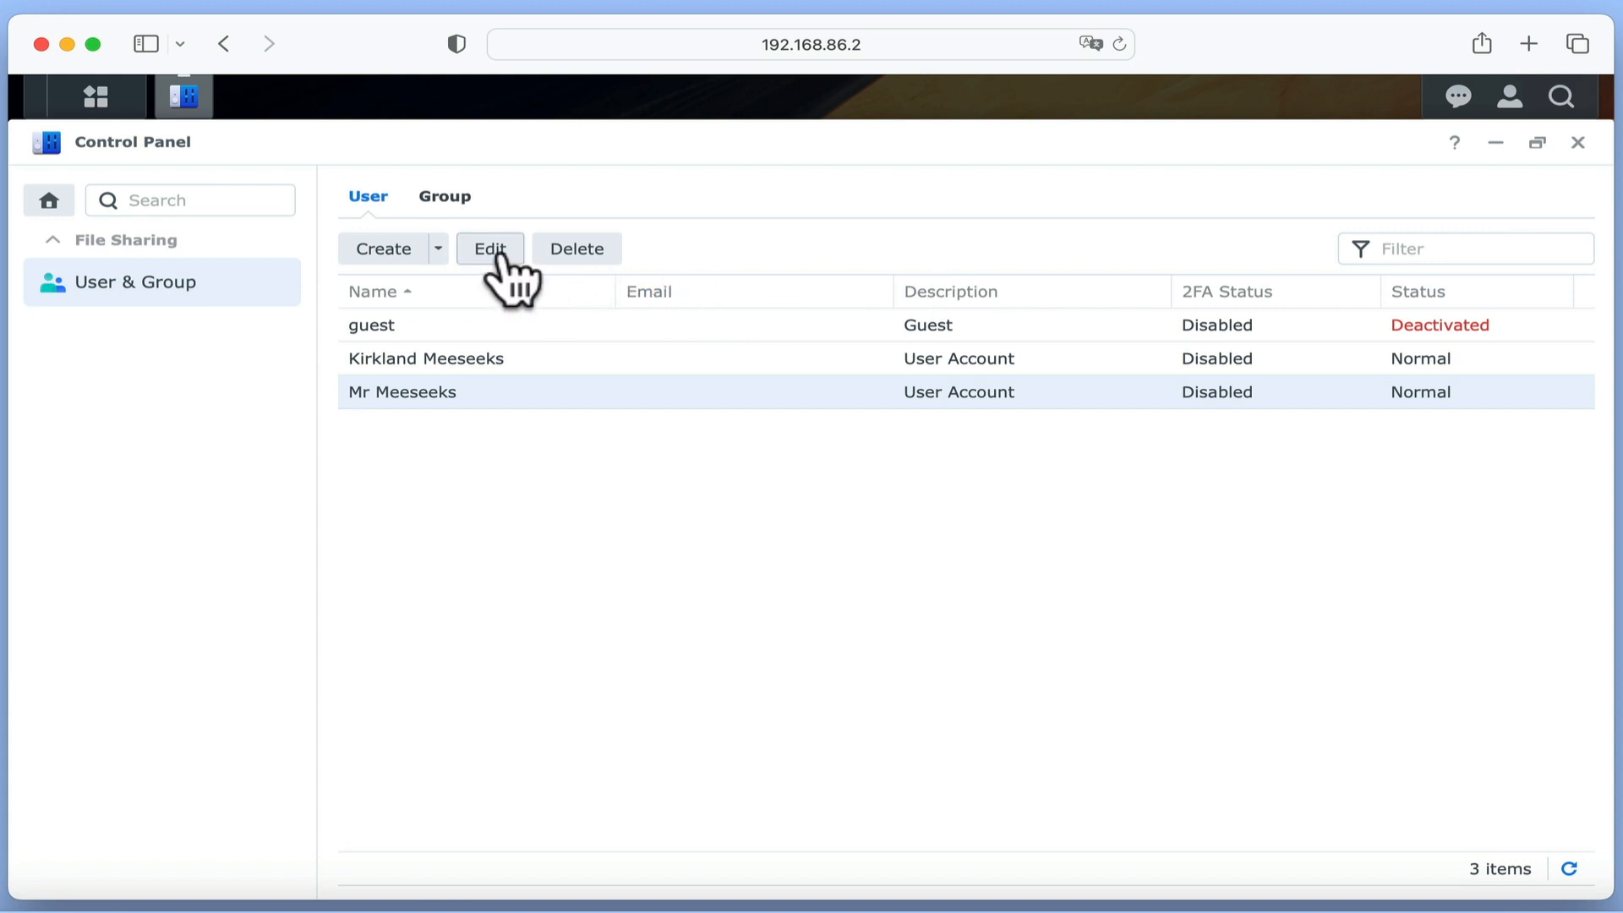
{"action": "left_click", "coordinate": [490, 248]}
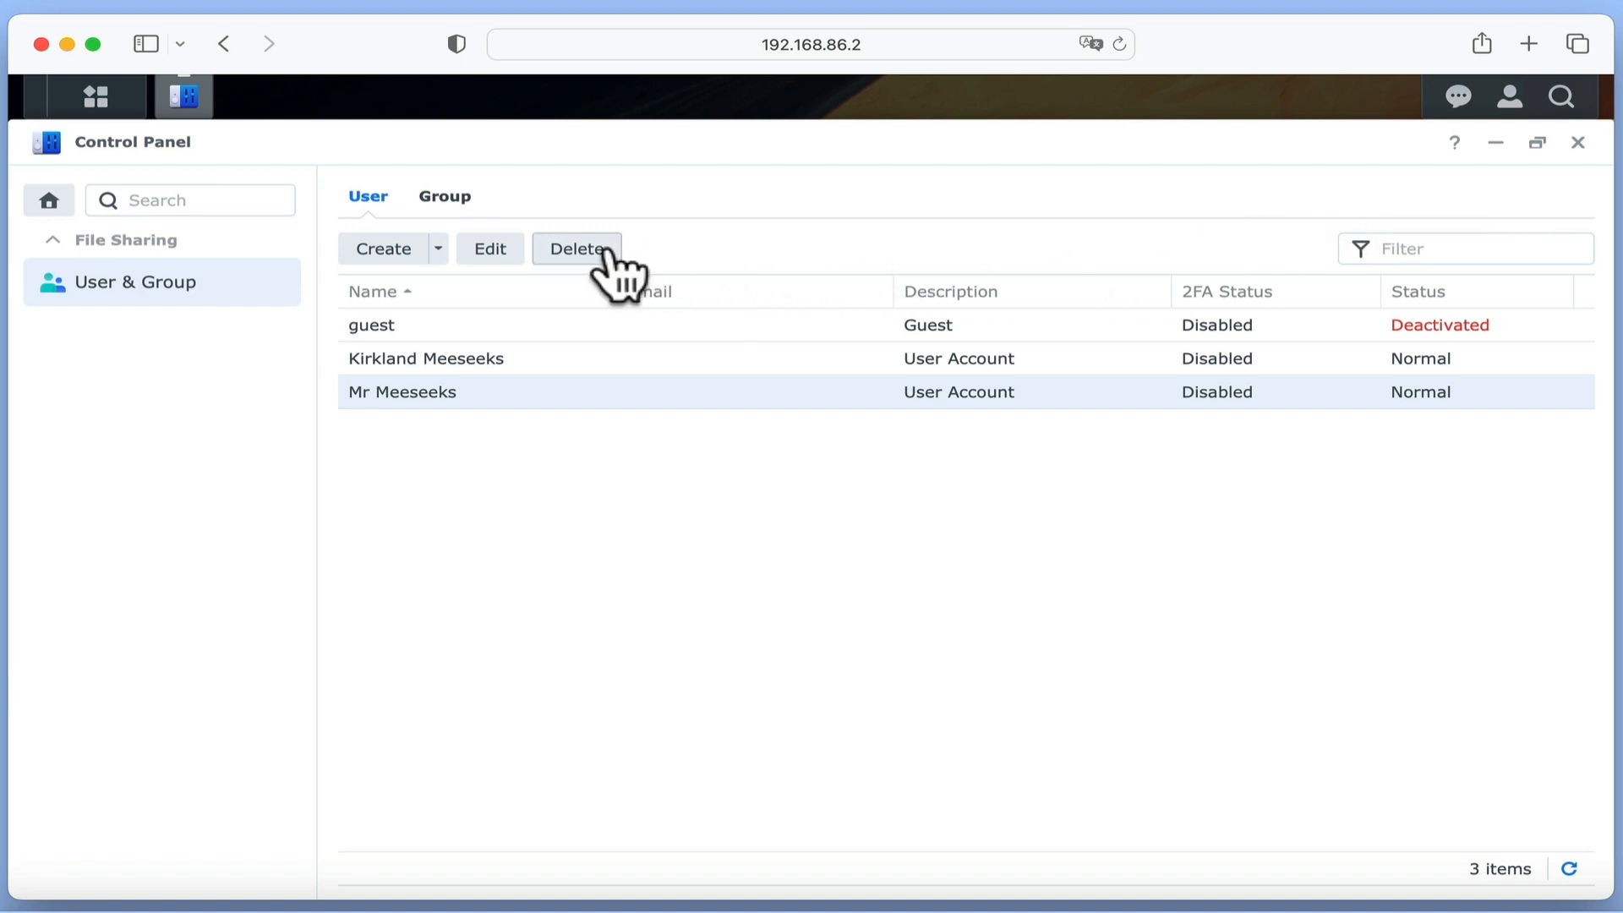
{"action": "left_click", "coordinate": [576, 248]}
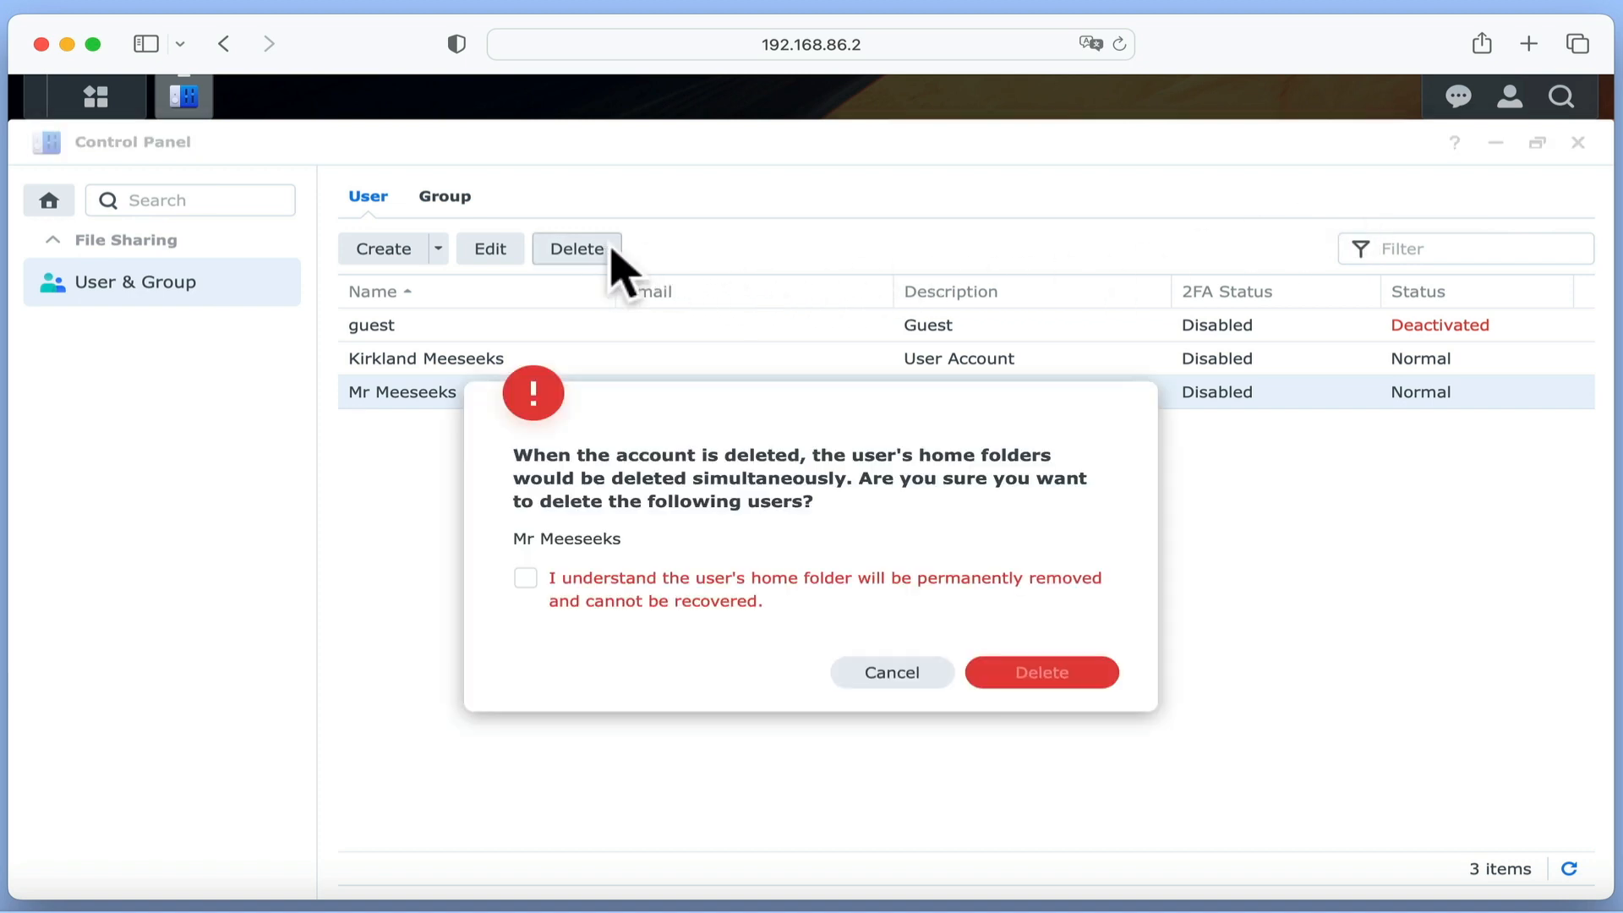
{"action": "mouse_move", "coordinate": [891, 673]}
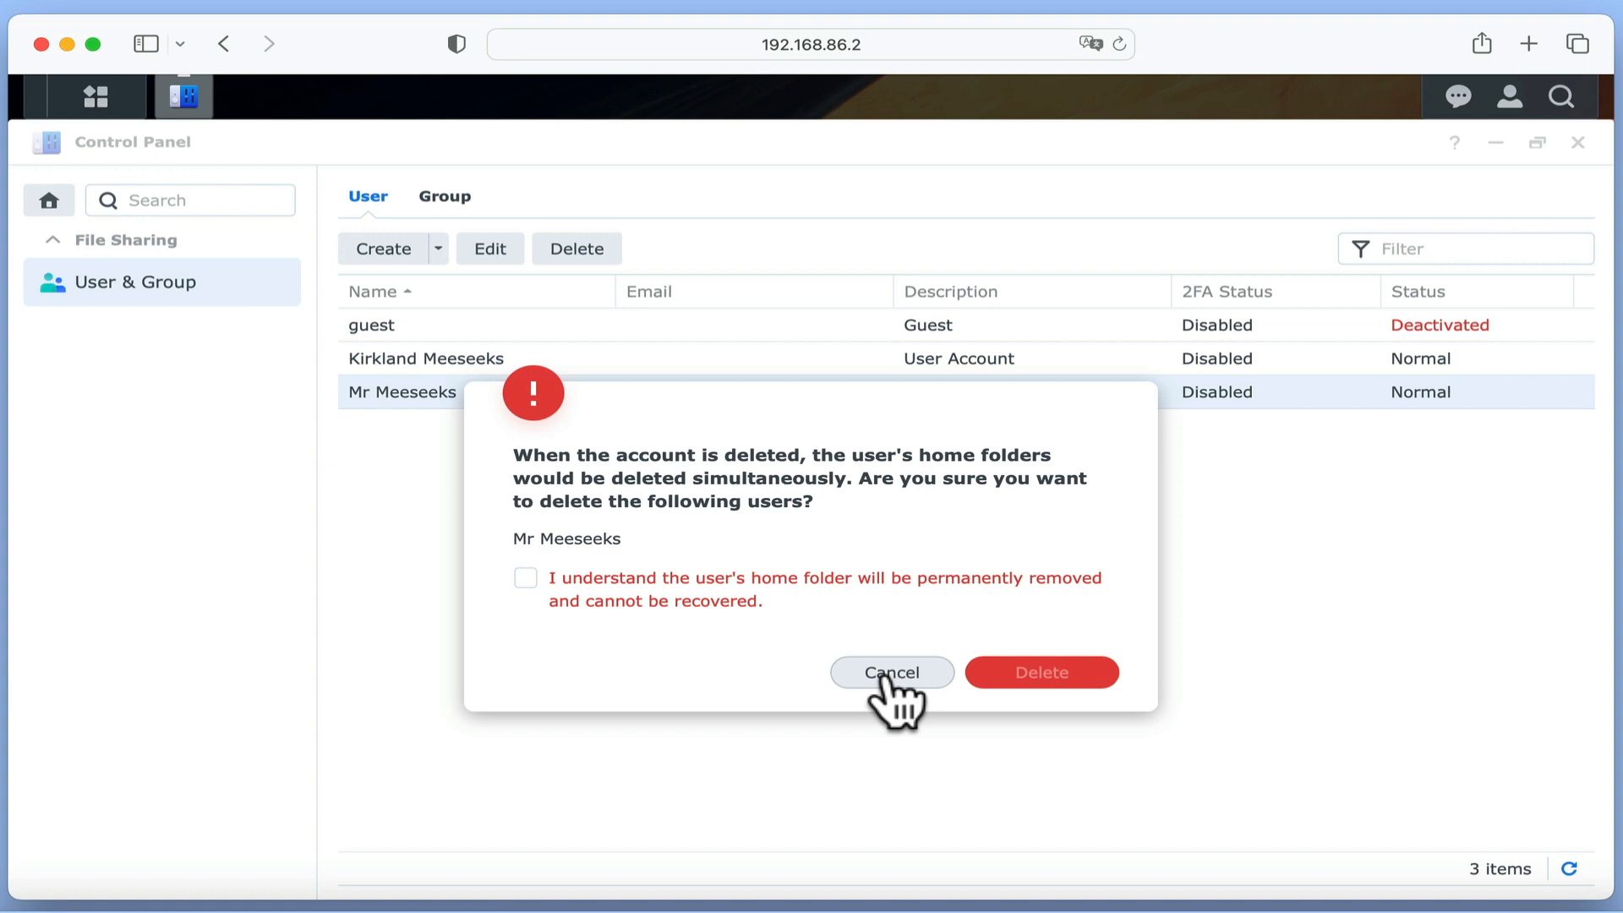
{"action": "left_click", "coordinate": [891, 671]}
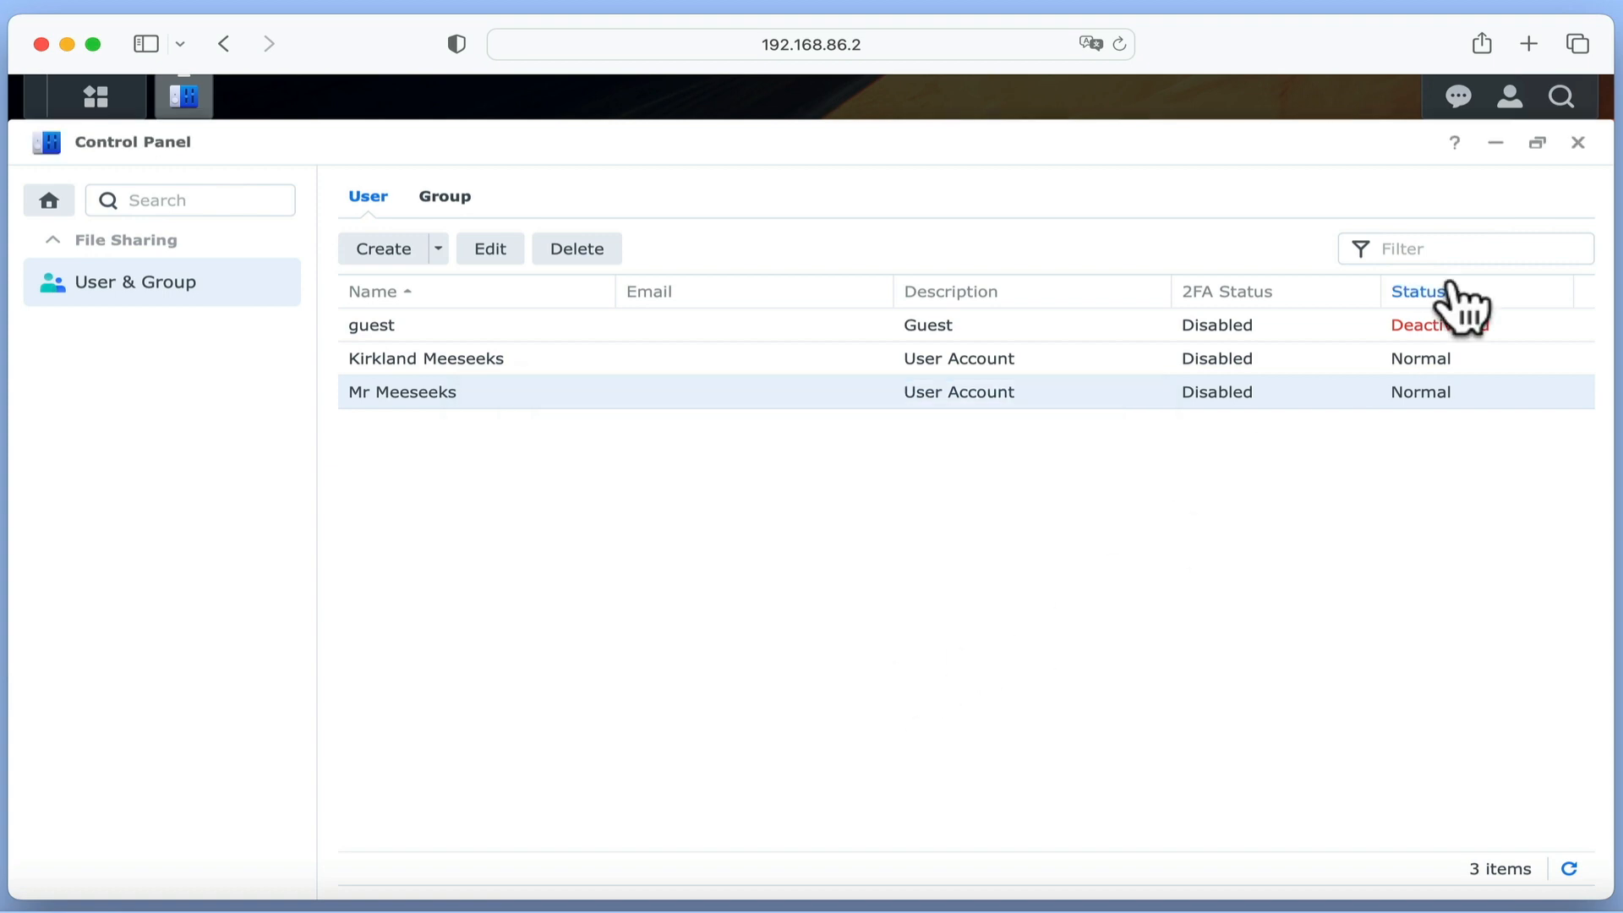
{"action": "left_click", "coordinate": [1577, 142]}
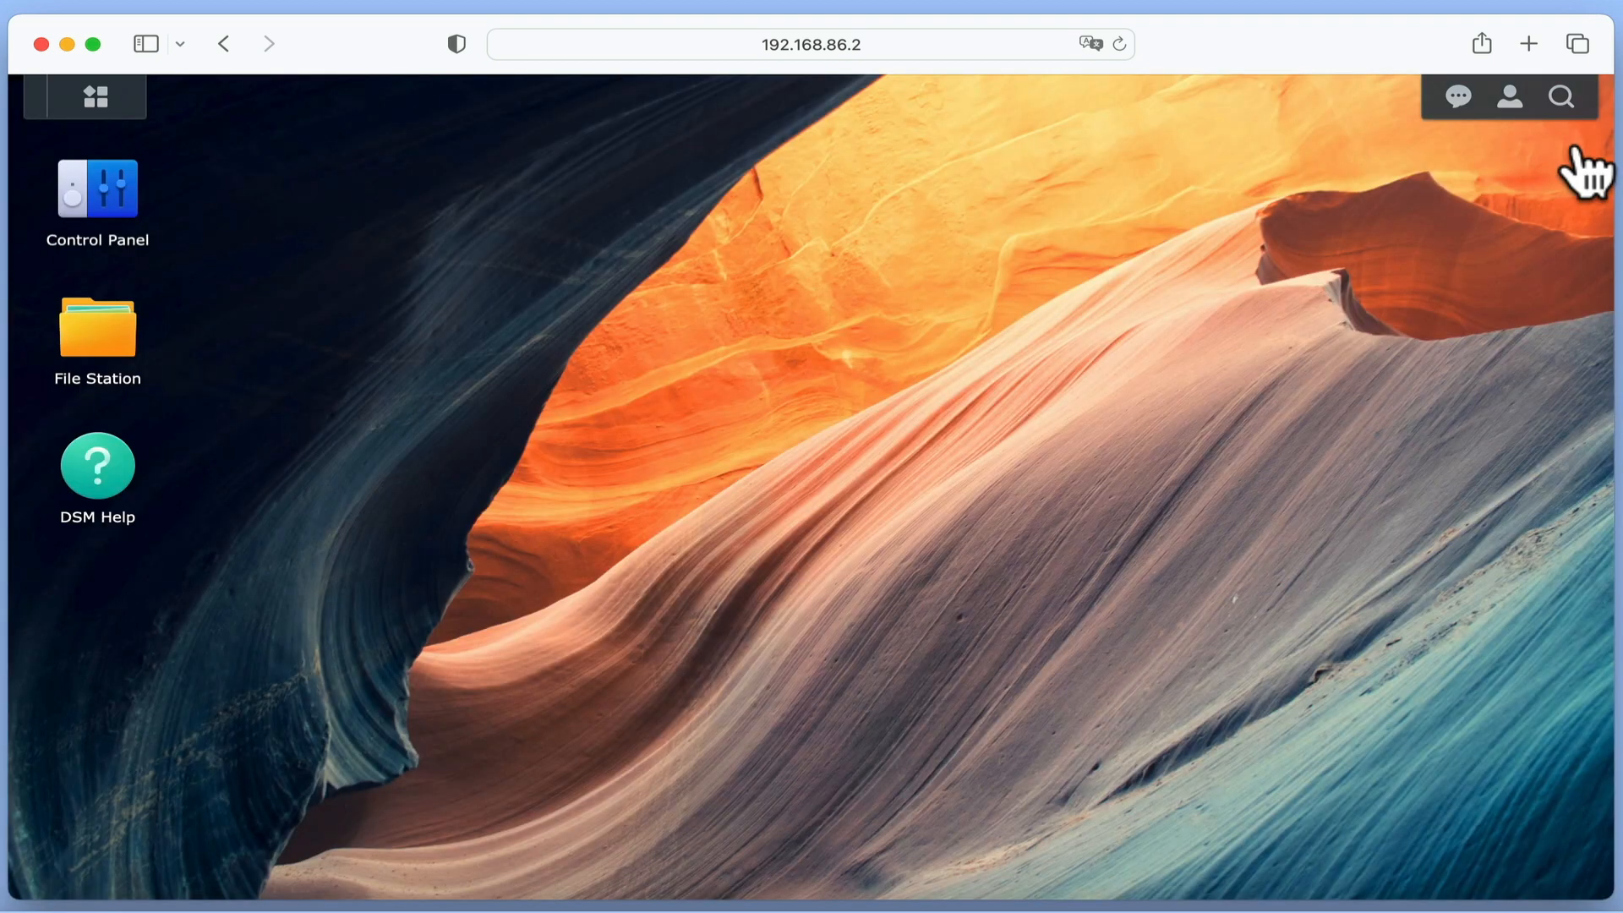
{"action": "mouse_move", "coordinate": [986, 435]}
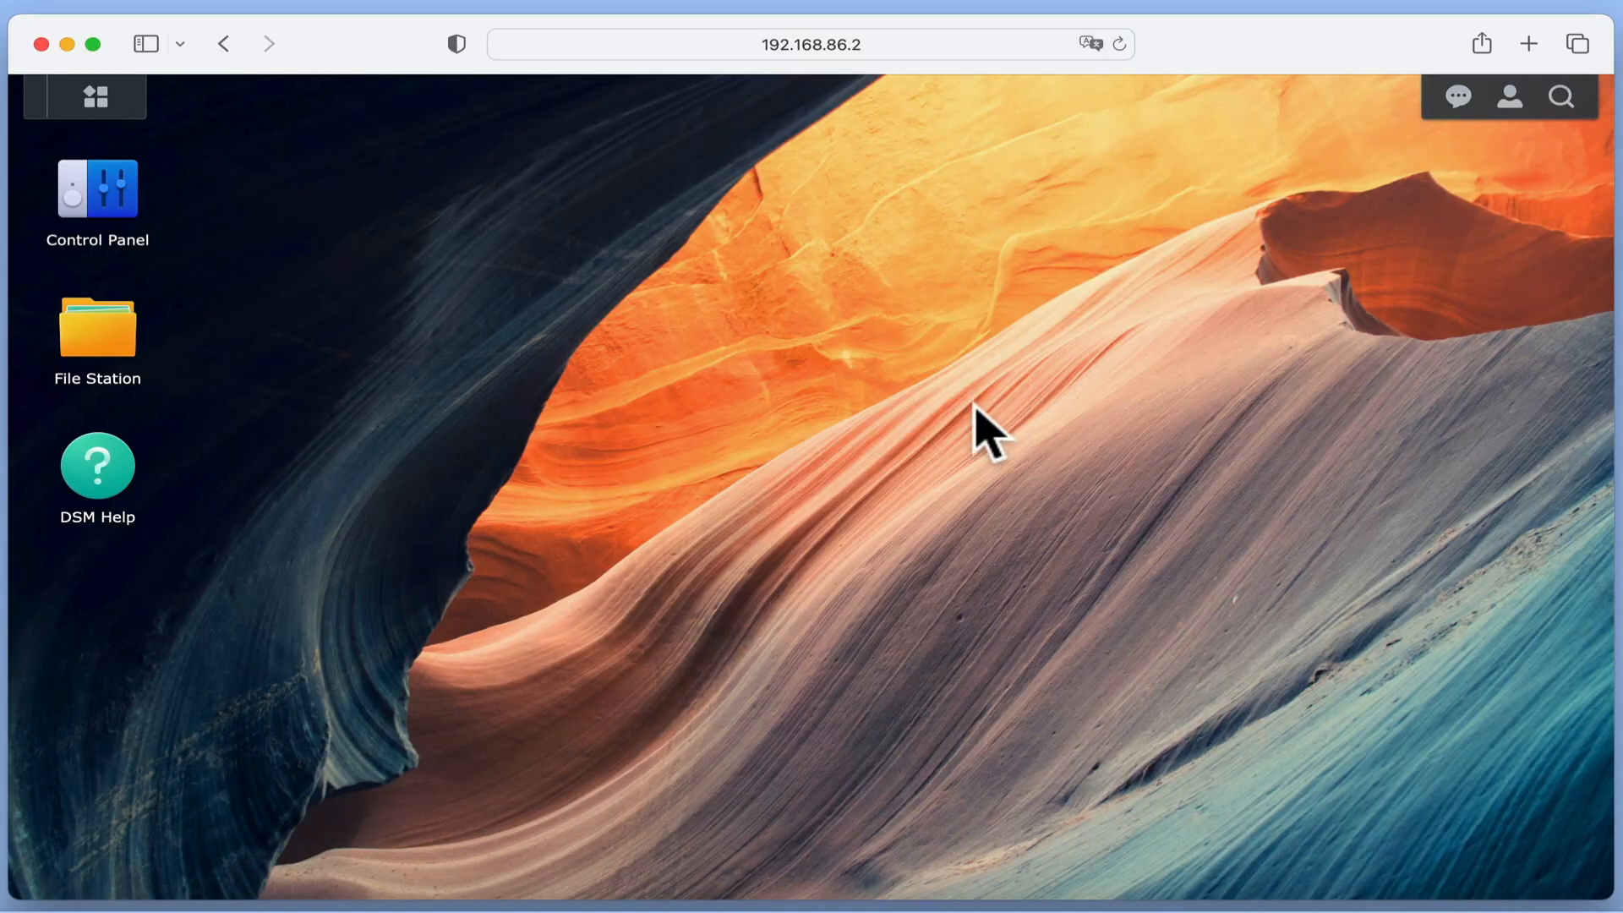